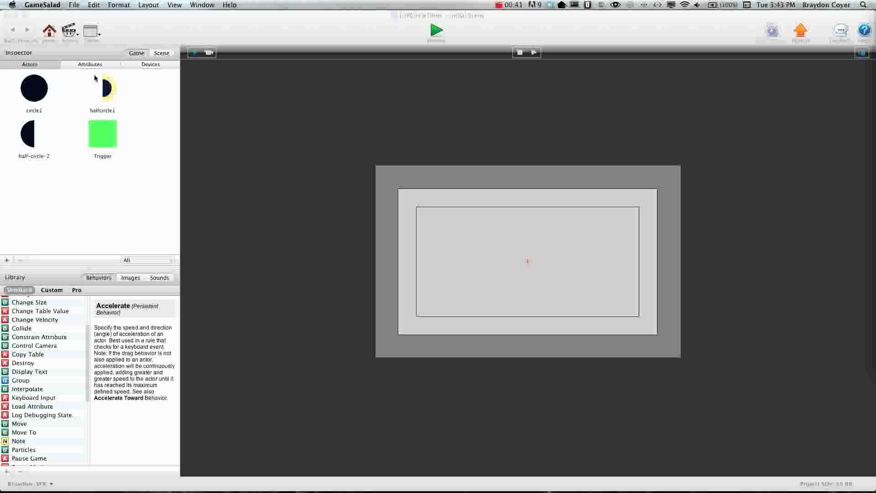
# Review the Game Attributes, return to Actors and show the library's imported circle images.
pyautogui.click(89, 64)
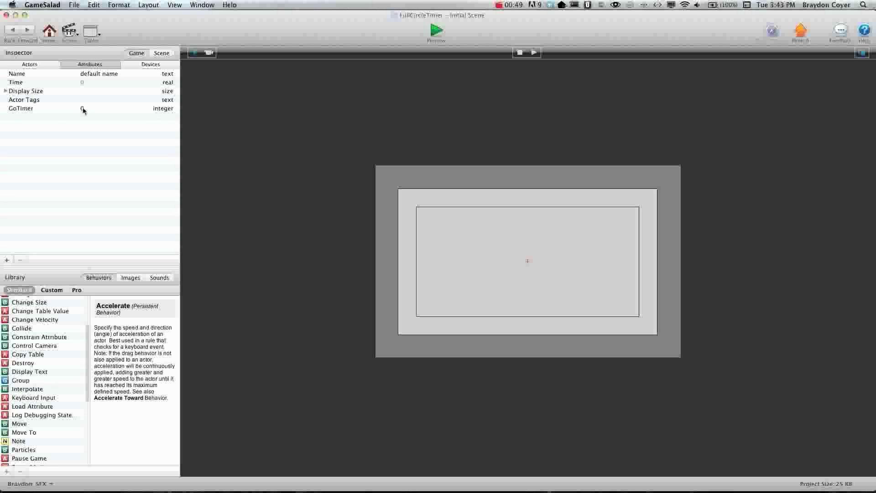
pyautogui.click(29, 64)
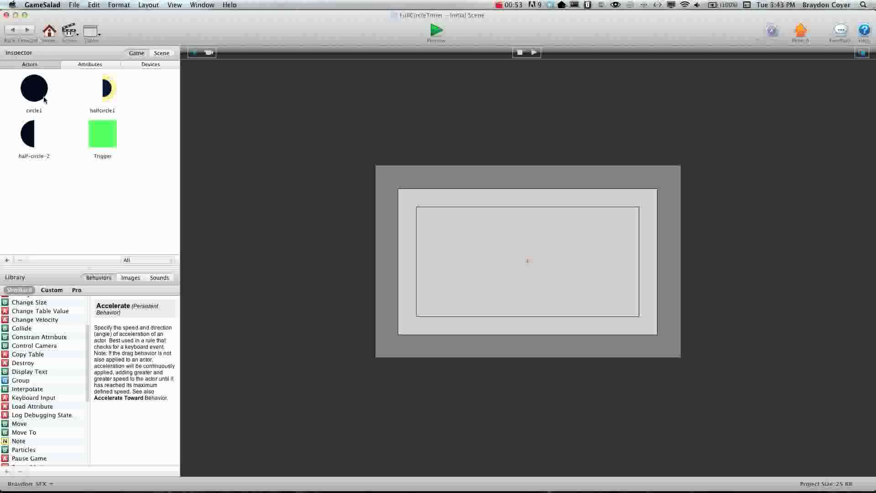
pyautogui.moveTo(84, 113)
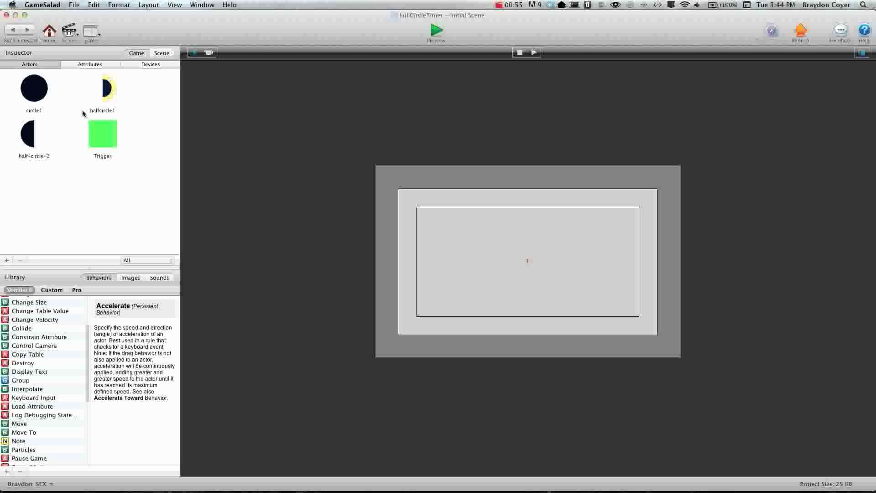
pyautogui.click(131, 277)
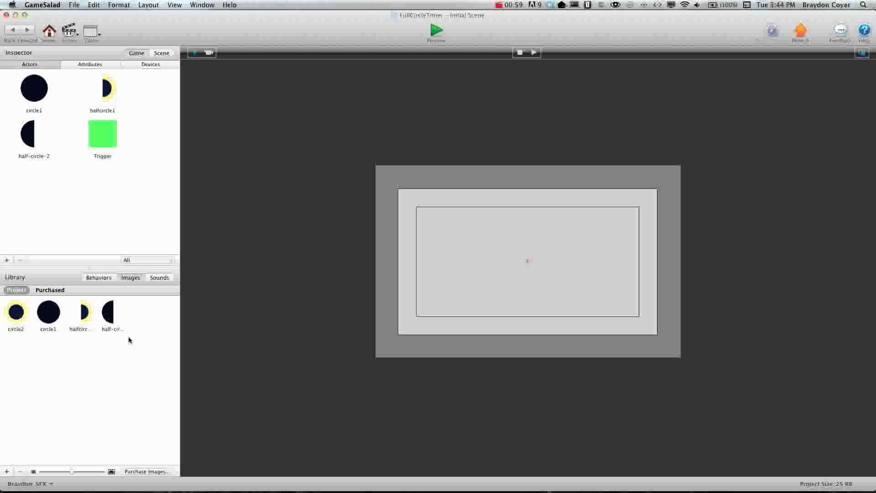
pyautogui.moveTo(44, 308)
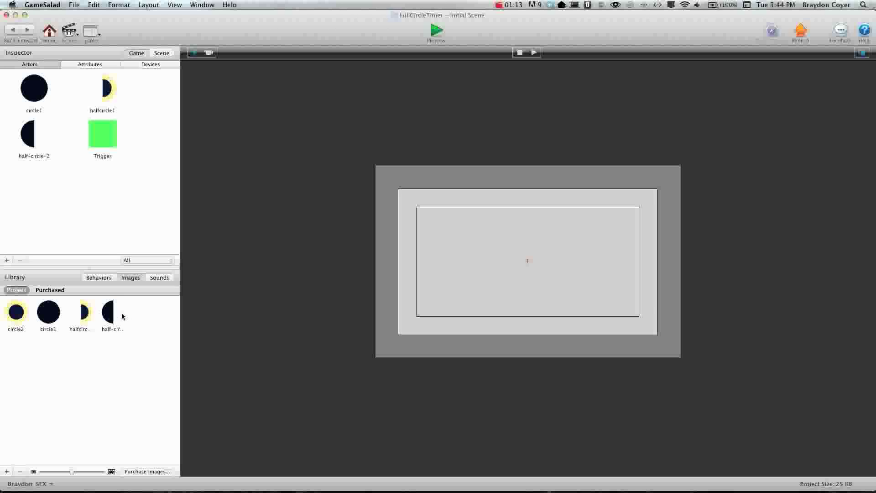
pyautogui.moveTo(118, 322)
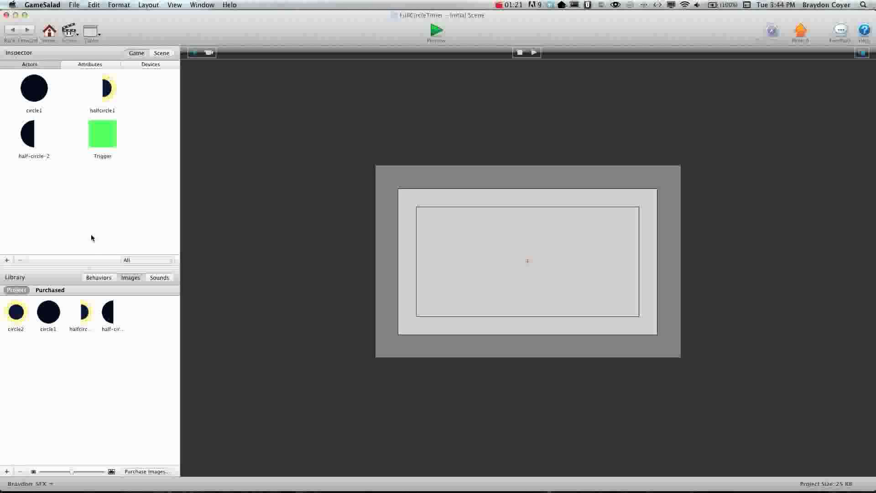
pyautogui.moveTo(42, 96)
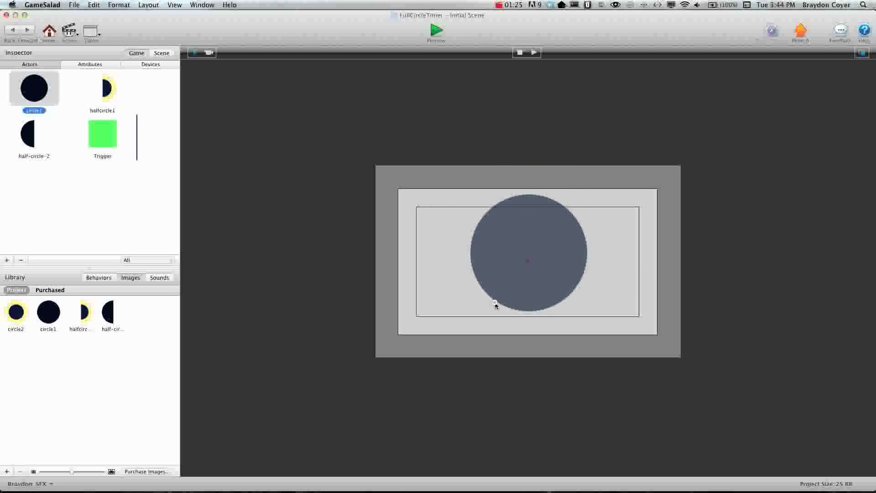
# Place circle1 in the scene and bring halfcircle1 over its left half.
pyautogui.click(526, 261)
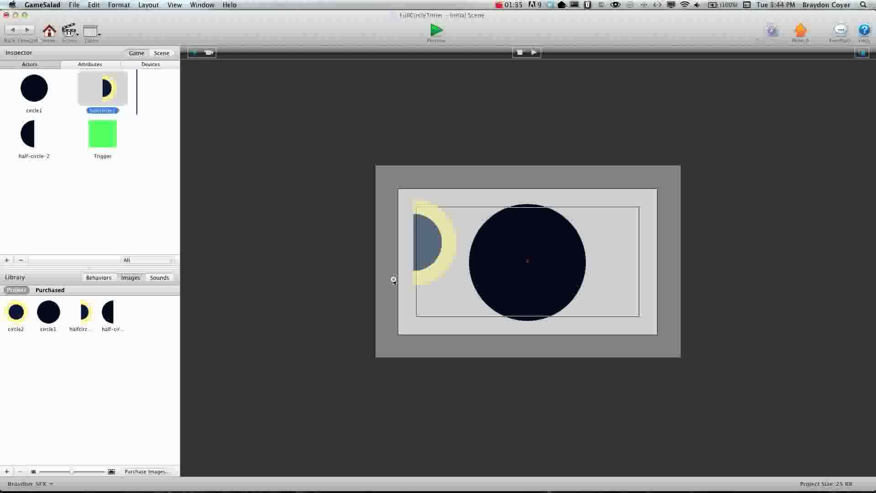
pyautogui.doubleClick(102, 88)
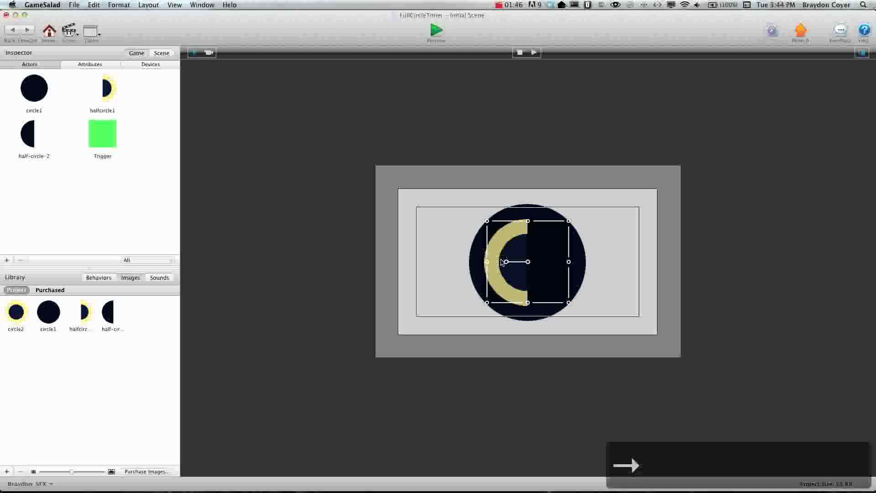
pyautogui.click(160, 53)
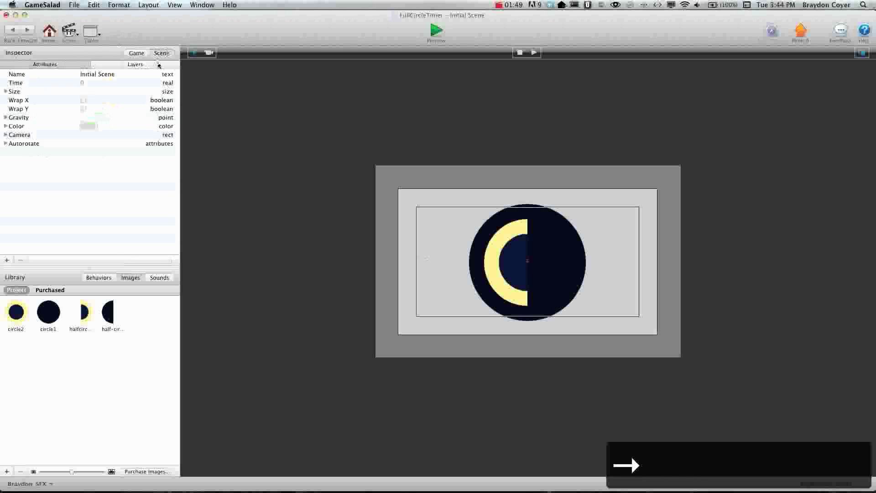
pyautogui.click(135, 64)
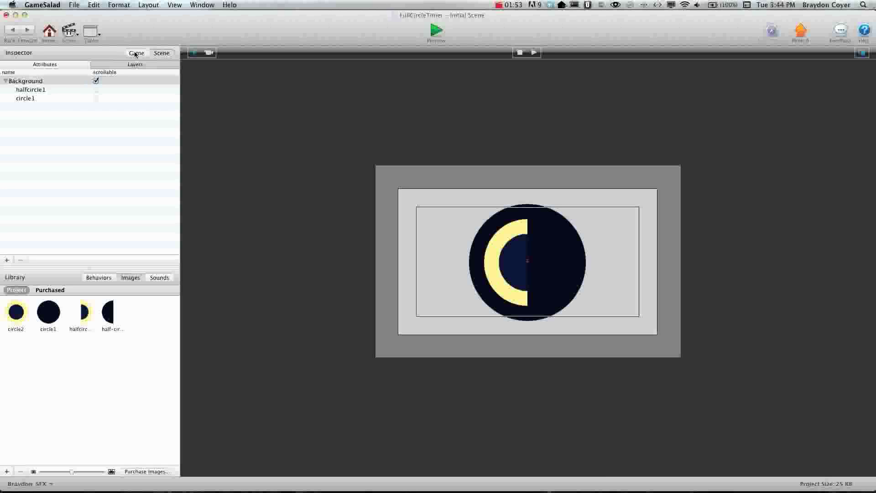
pyautogui.moveTo(137, 55)
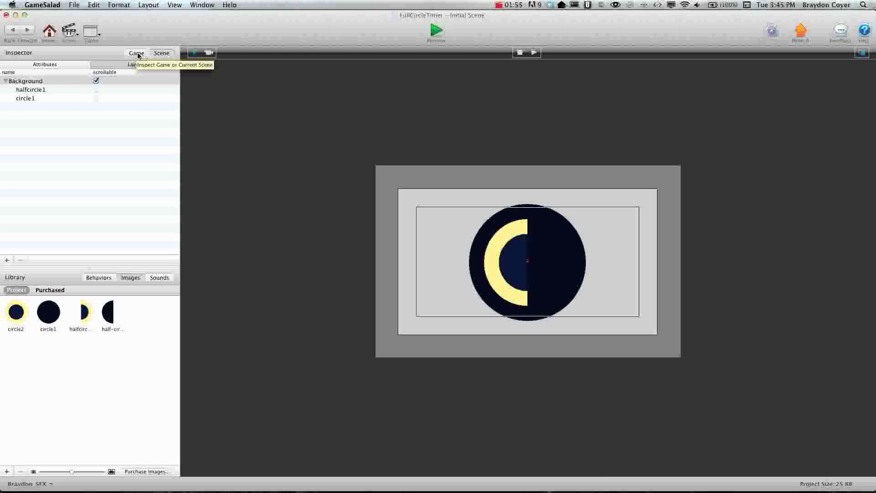
pyautogui.click(137, 53)
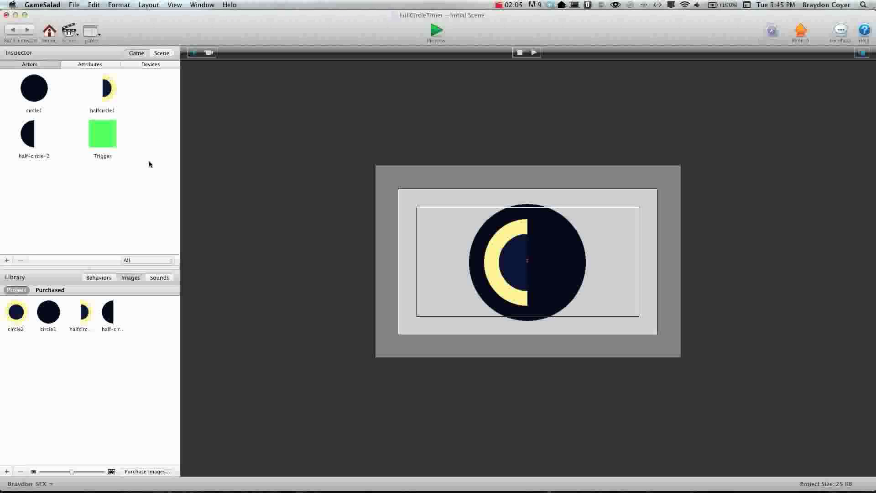
pyautogui.moveTo(520, 267)
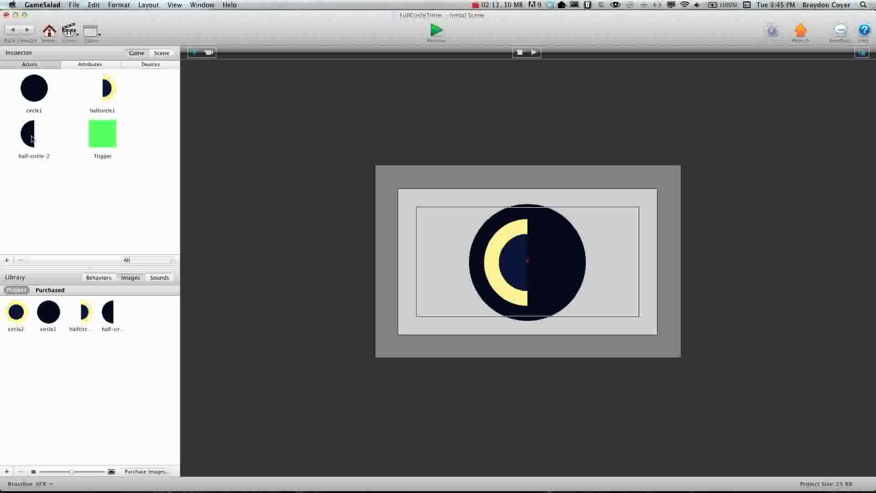
# Add an integer attribute named WhichPart to the half-circle-2 actor.
pyautogui.doubleClick(33, 133)
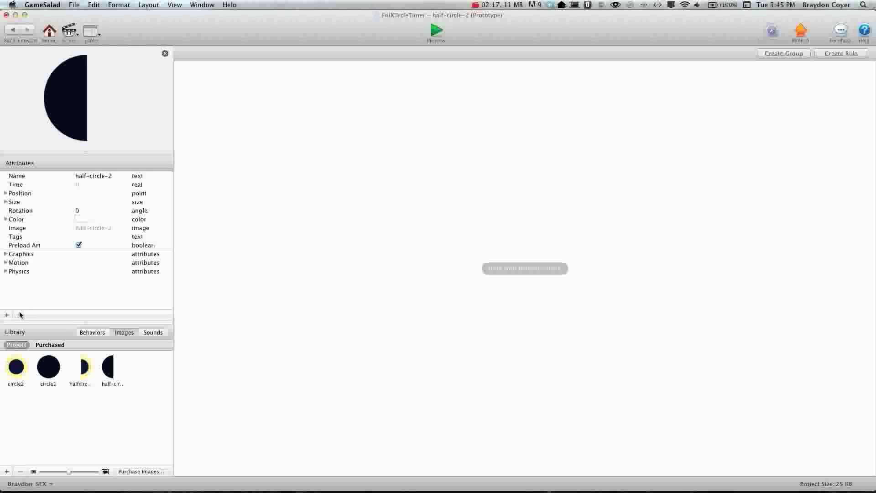
pyautogui.click(7, 314)
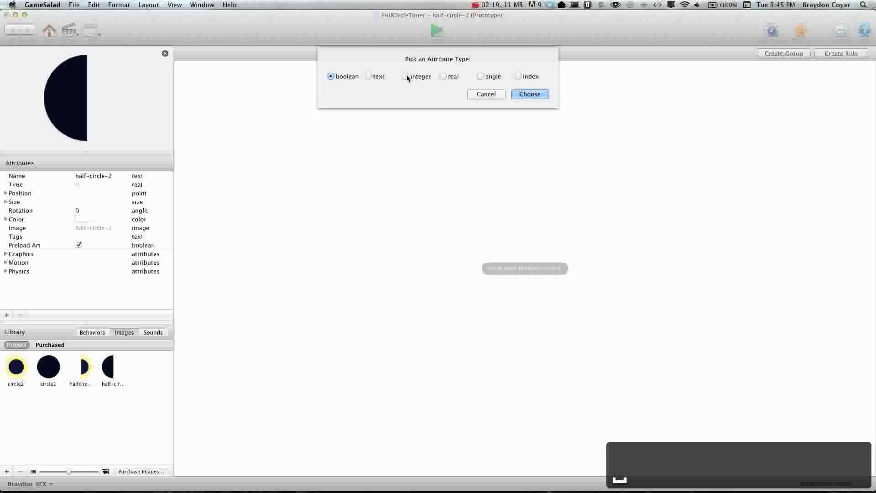
pyautogui.click(406, 76)
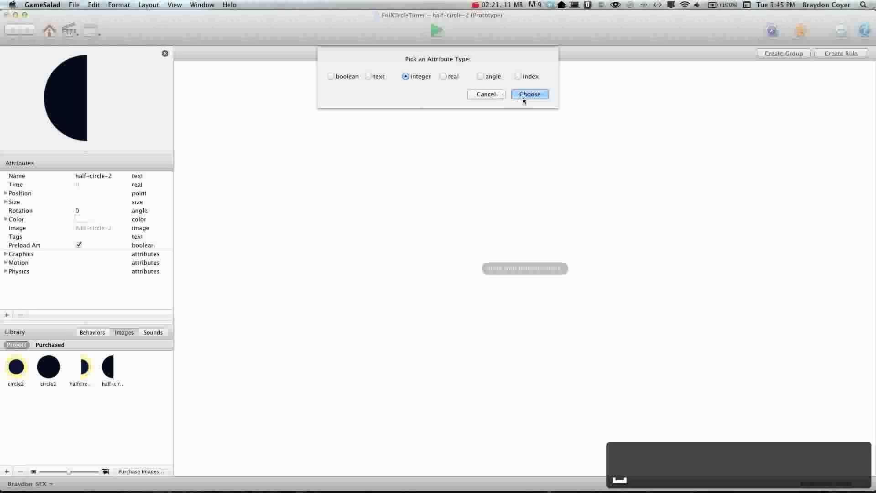
pyautogui.click(529, 94)
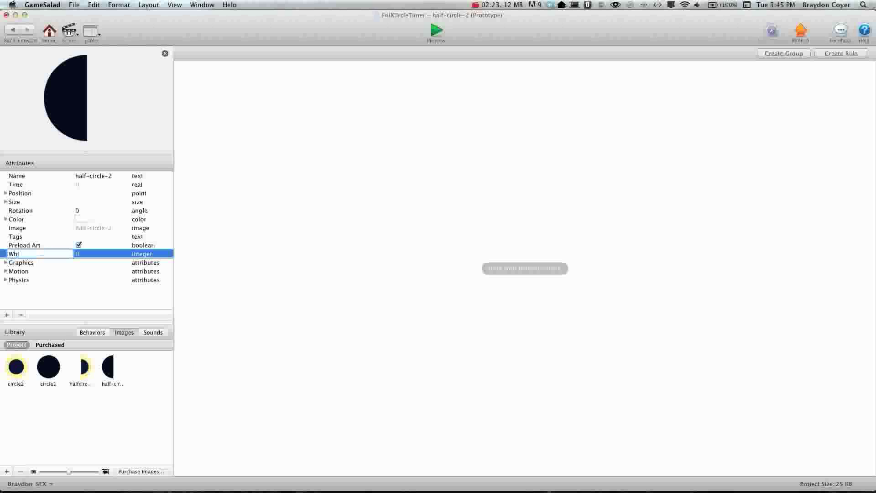
pyautogui.press('Return')
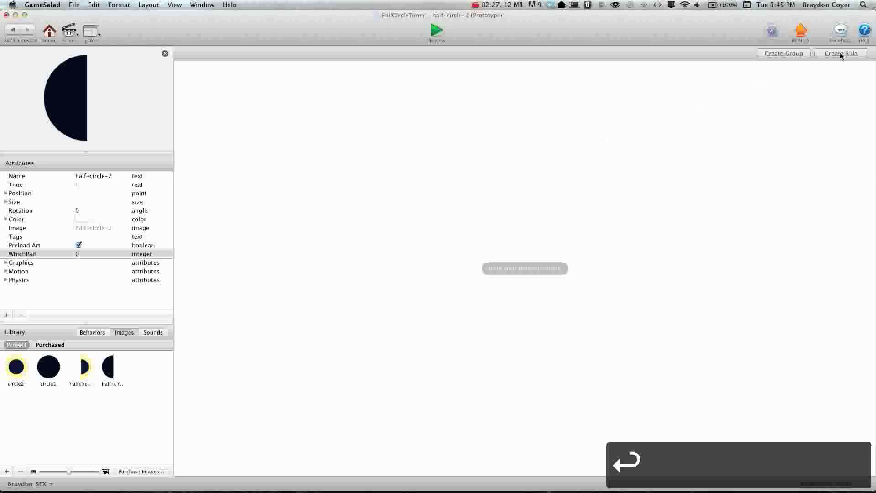
# Create a rule on half-circle-2 requiring game.GoTimer = 1 and self.WhichPart = 1.
pyautogui.click(842, 53)
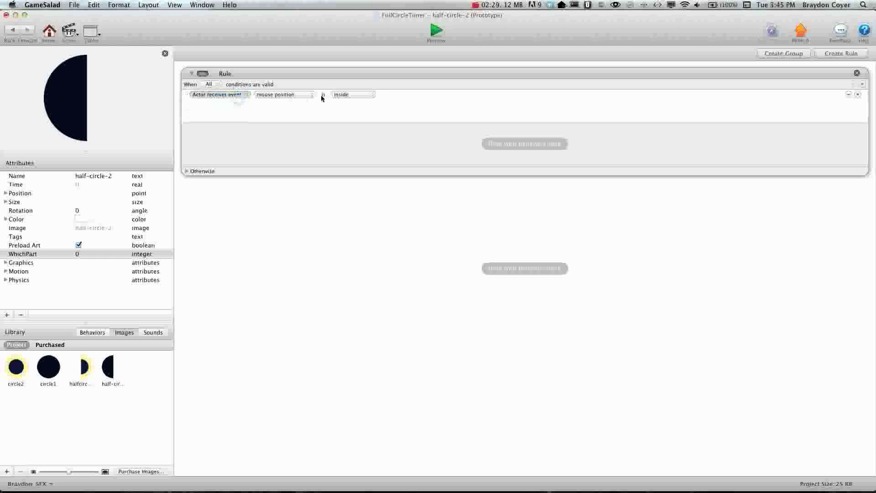
pyautogui.click(283, 94)
pyautogui.write('1')
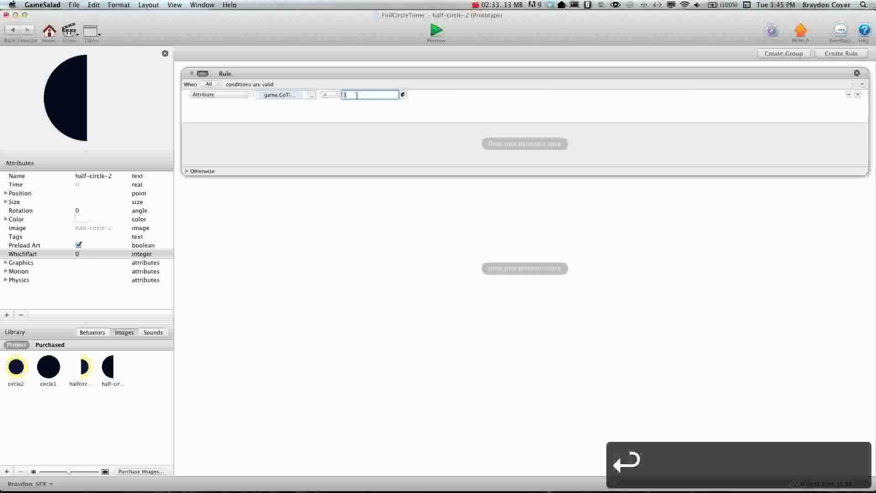
pyautogui.click(660, 109)
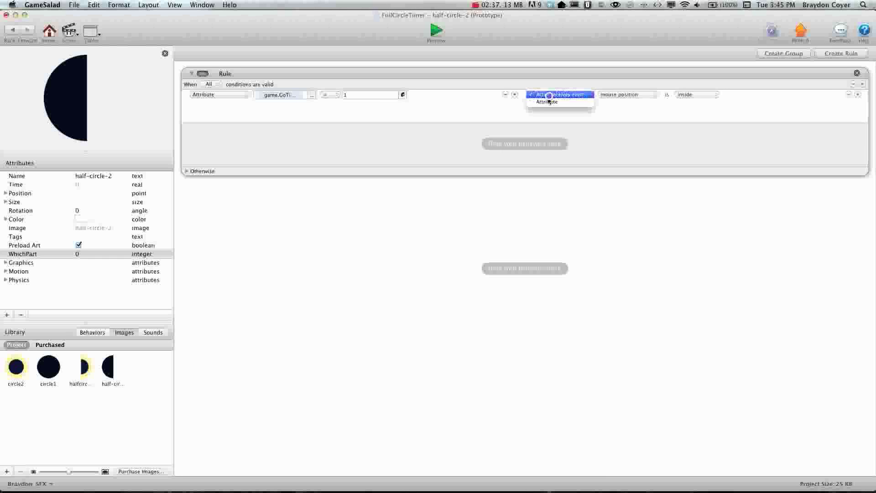
pyautogui.click(547, 102)
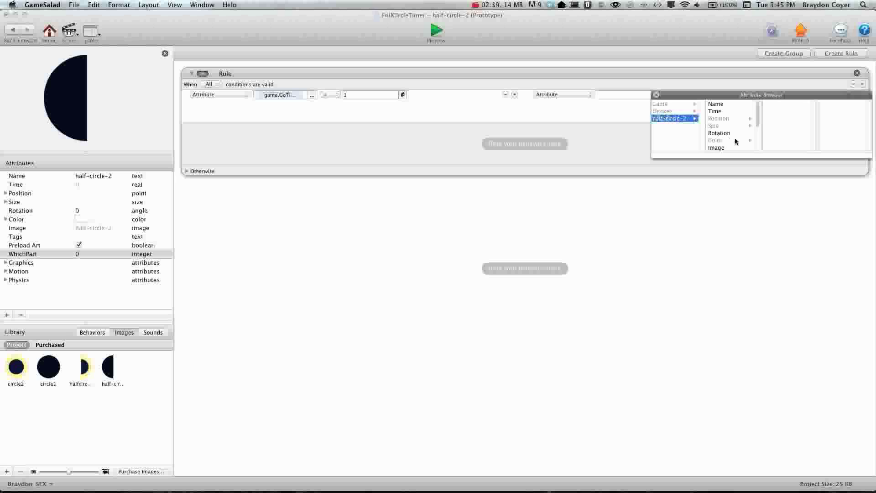
pyautogui.scroll(-3)
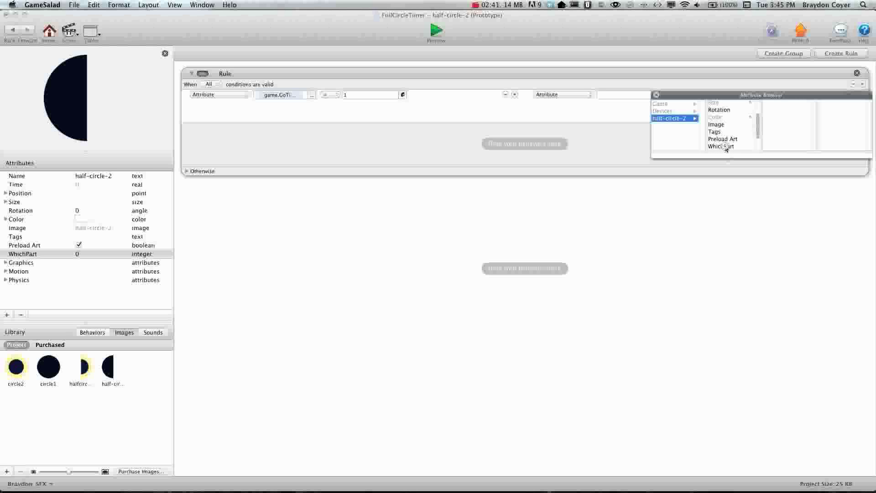
pyautogui.click(721, 146)
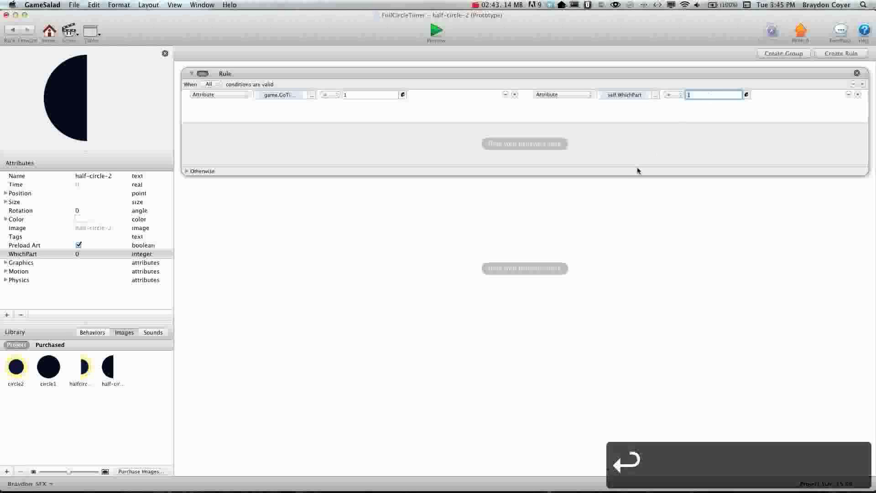
pyautogui.click(92, 332)
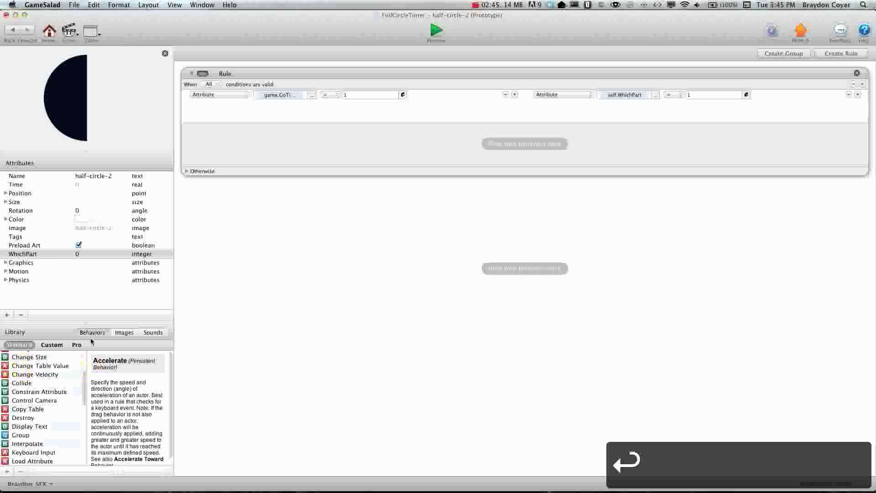
# Interpolate self.Rotation to 0 over 5 seconds inside the rule.
pyautogui.moveTo(27, 444); pyautogui.dragTo(261, 217)
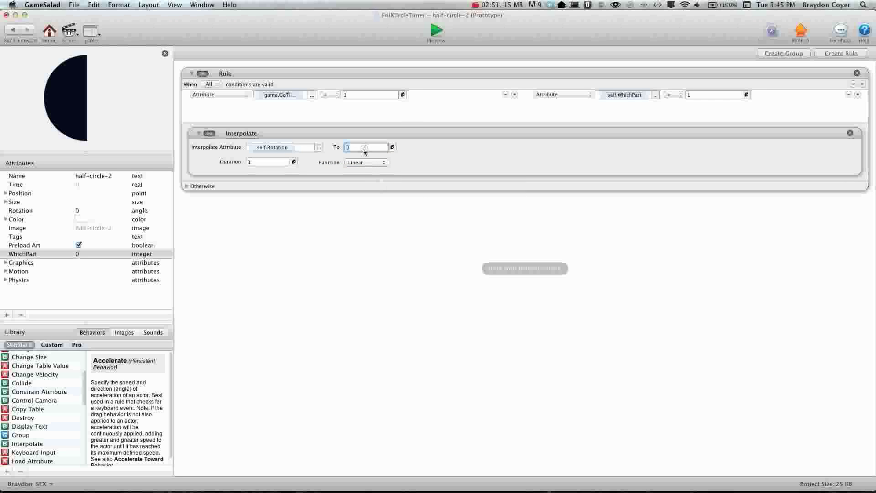
pyautogui.click(266, 161)
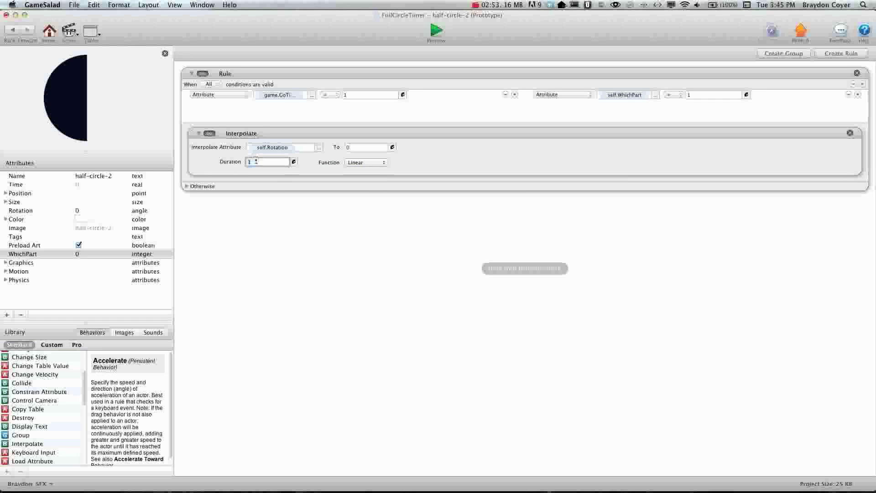
pyautogui.write('5')
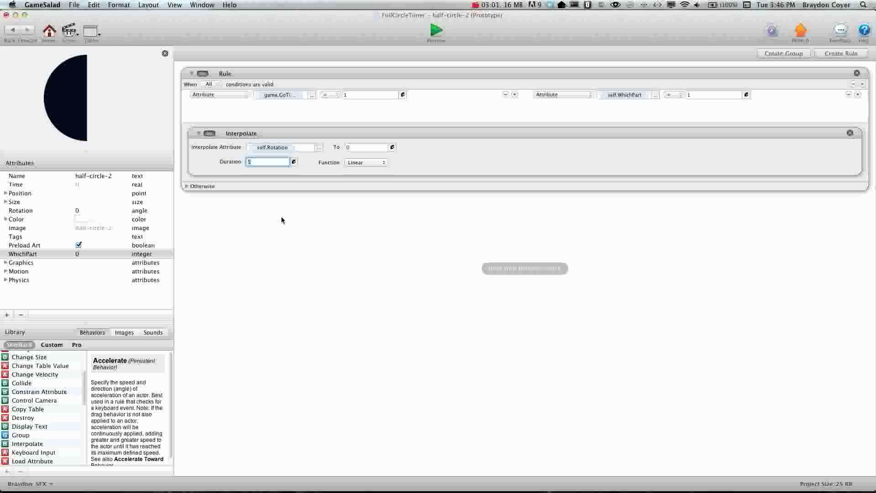
pyautogui.moveTo(255, 173)
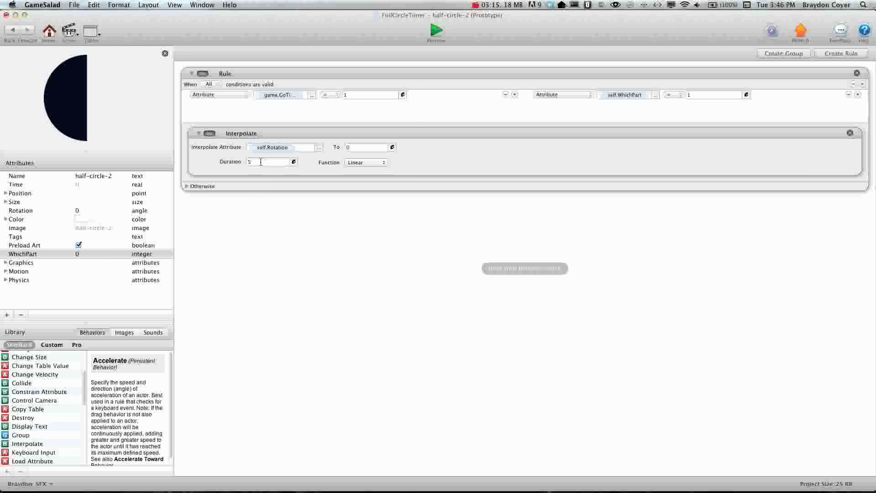
pyautogui.click(267, 162)
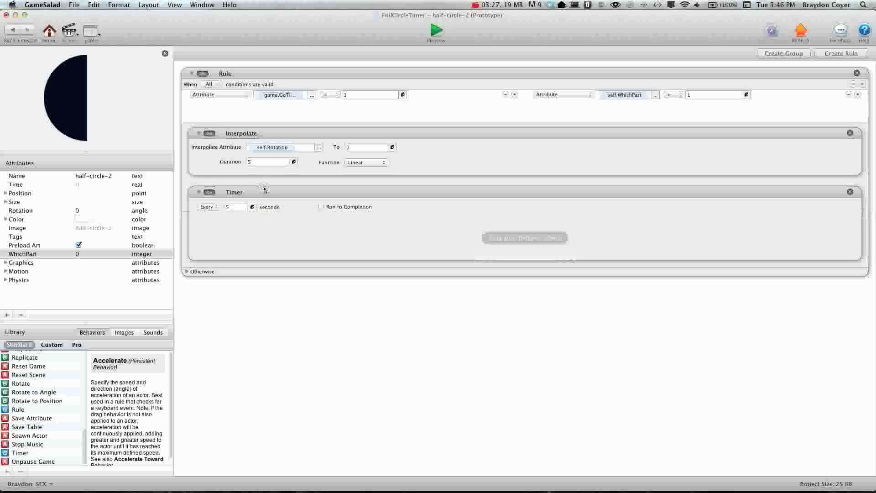
# Make the Timer run after 5 seconds to completion, setting game.GoTimer to 2 and destroying the actor.
pyautogui.click(208, 207)
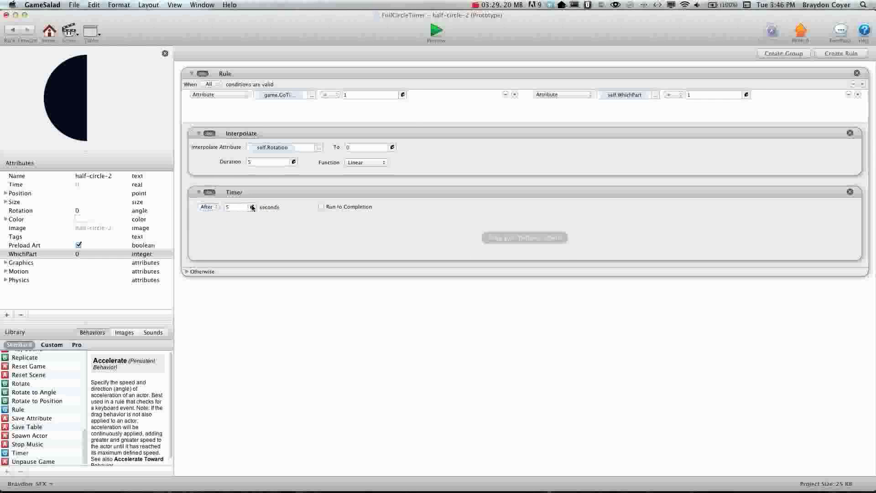
pyautogui.click(321, 207)
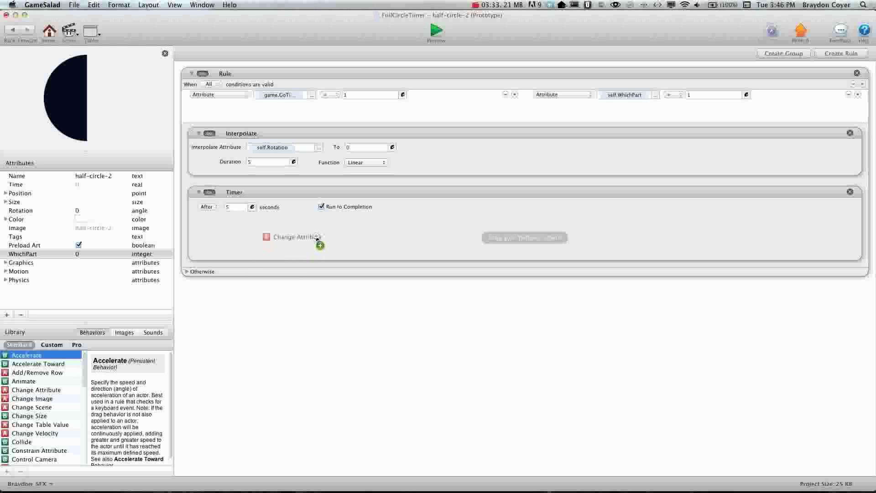
pyautogui.click(292, 237)
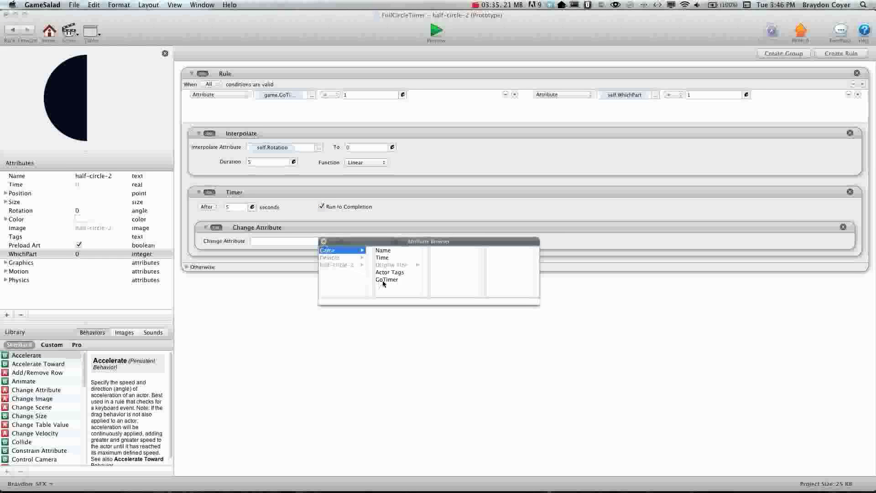
pyautogui.click(387, 279)
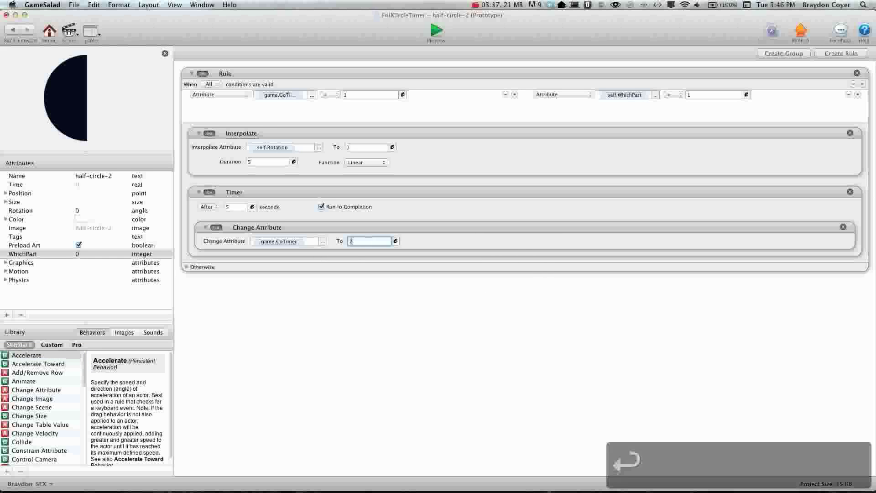
pyautogui.scroll(-3)
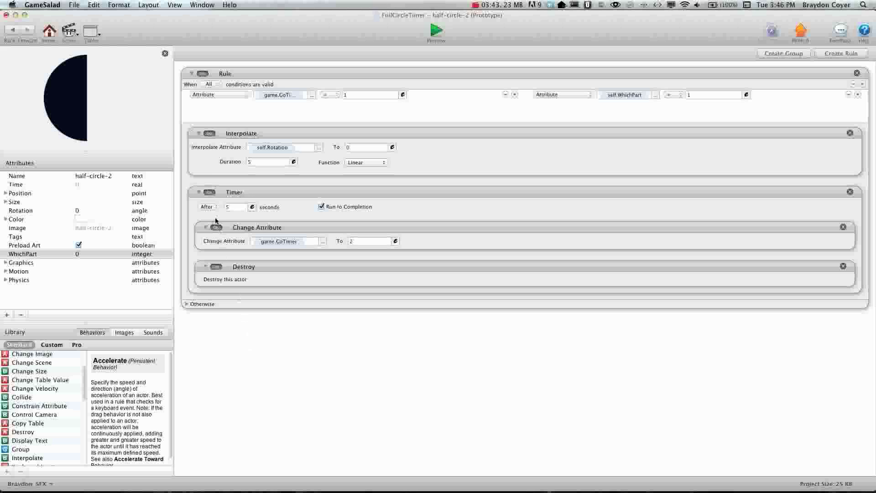
pyautogui.click(196, 73)
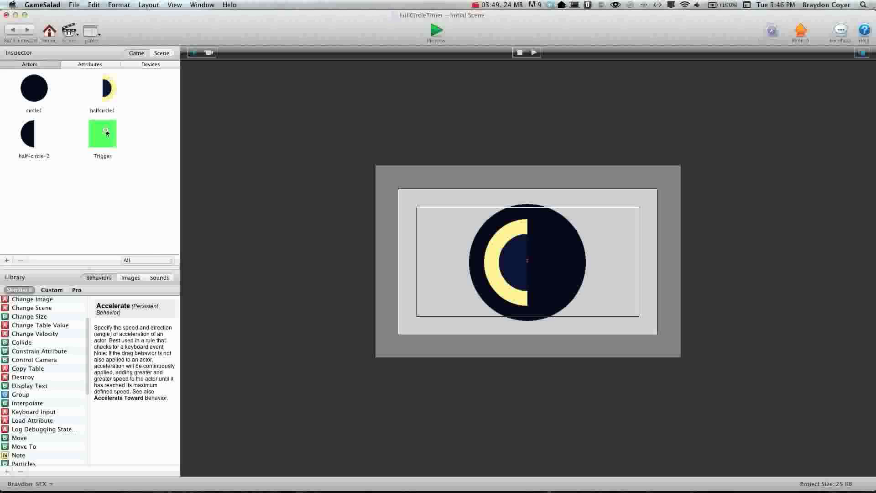
# Reopen the half-circle-2 actor's prototype editor with its rule collapsed.
pyautogui.doubleClick(102, 133)
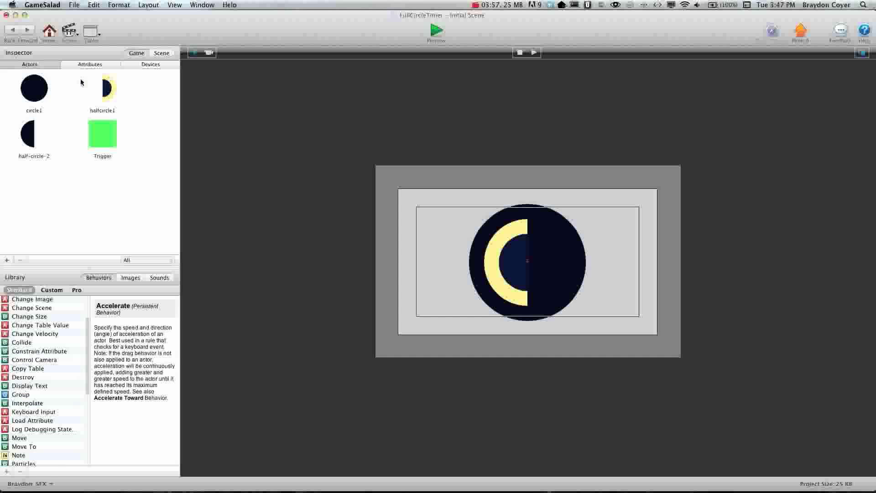
pyautogui.click(436, 33)
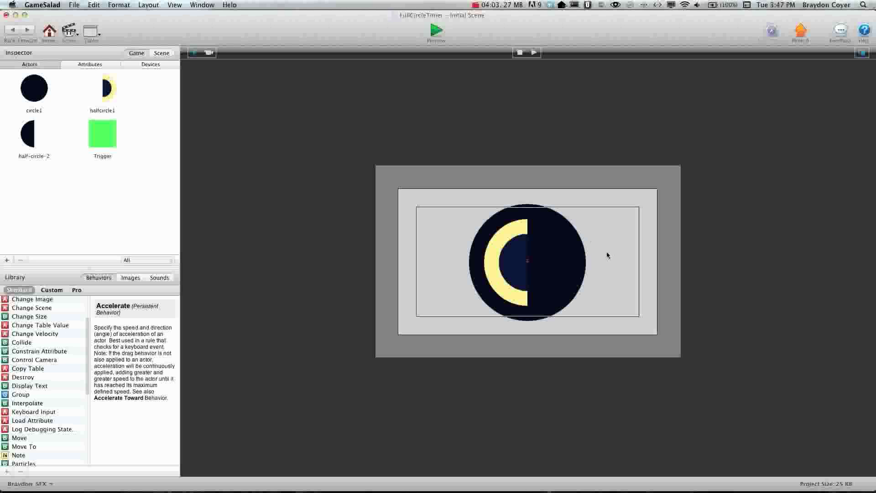
pyautogui.moveTo(602, 259)
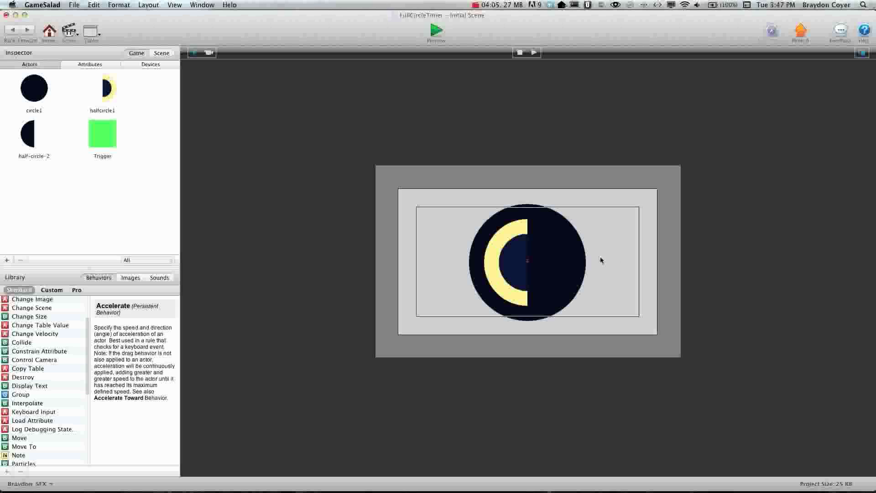
pyautogui.moveTo(77, 175)
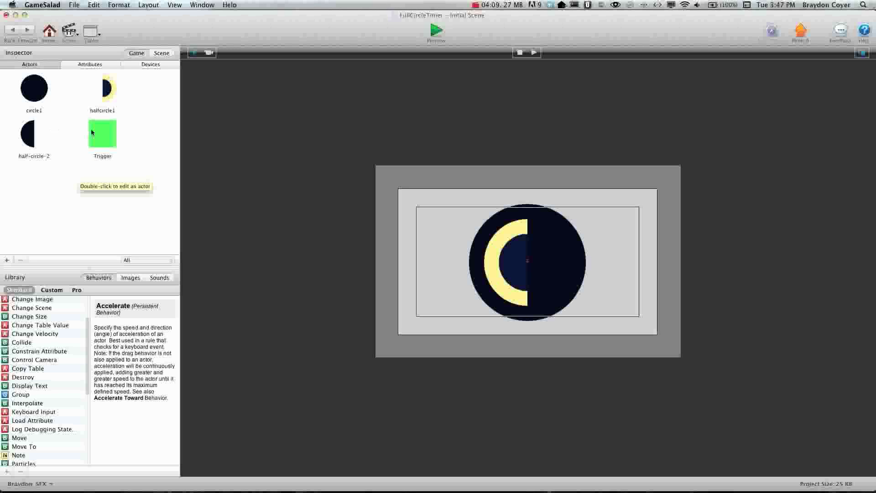
pyautogui.doubleClick(33, 133)
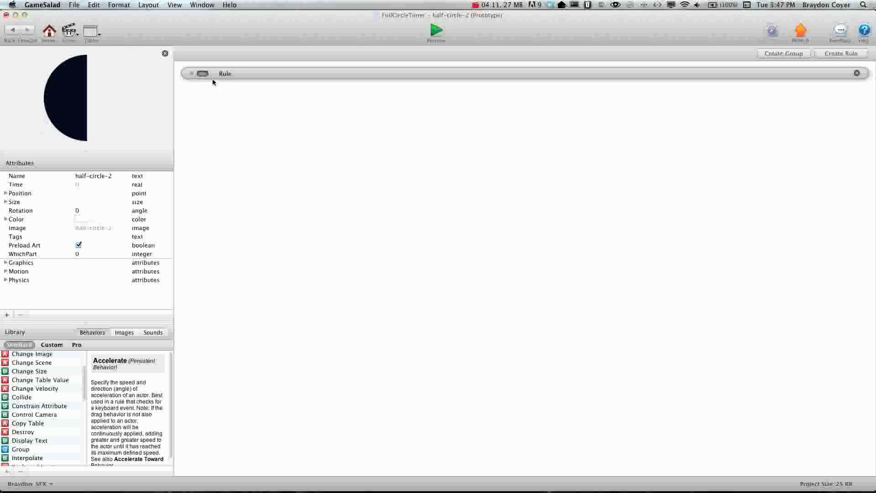
# Rename the rule GoTimer1 and duplicate it as GoTimer2 with conditions at 2, rotation to 180 and no Destroy.
pyautogui.doubleClick(224, 73)
pyautogui.write('GoTimer1')
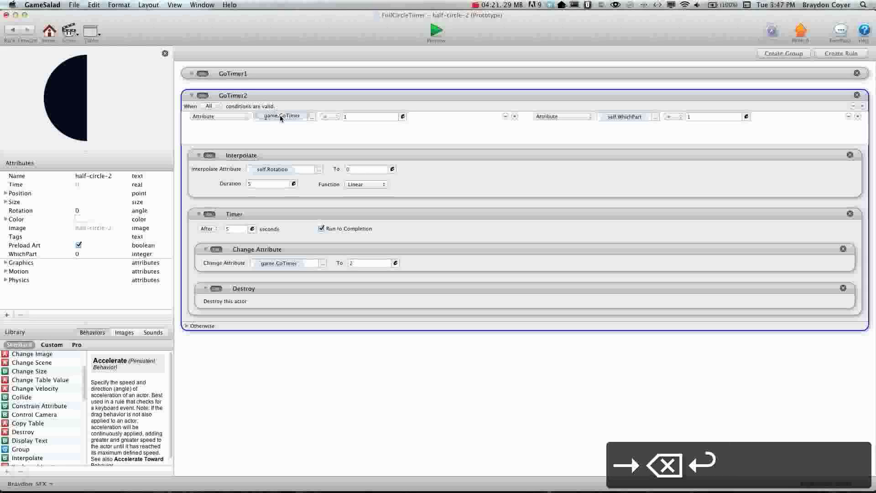
pyautogui.click(281, 116)
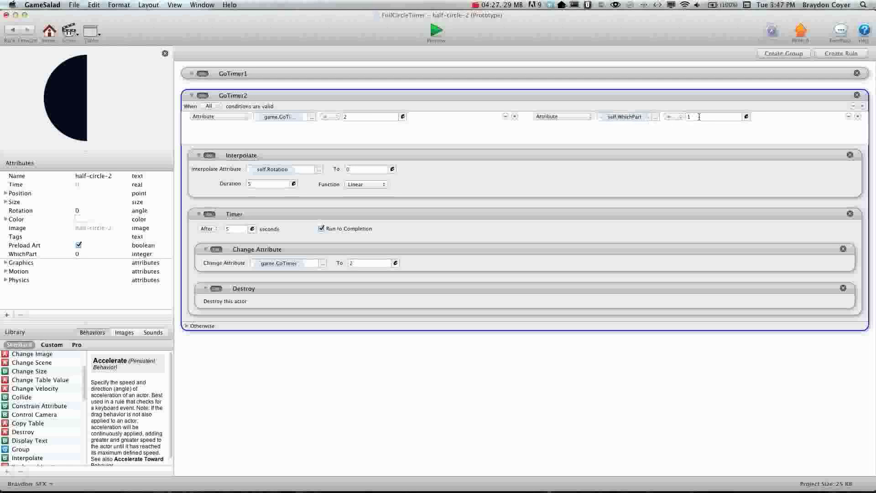
pyautogui.write('2')
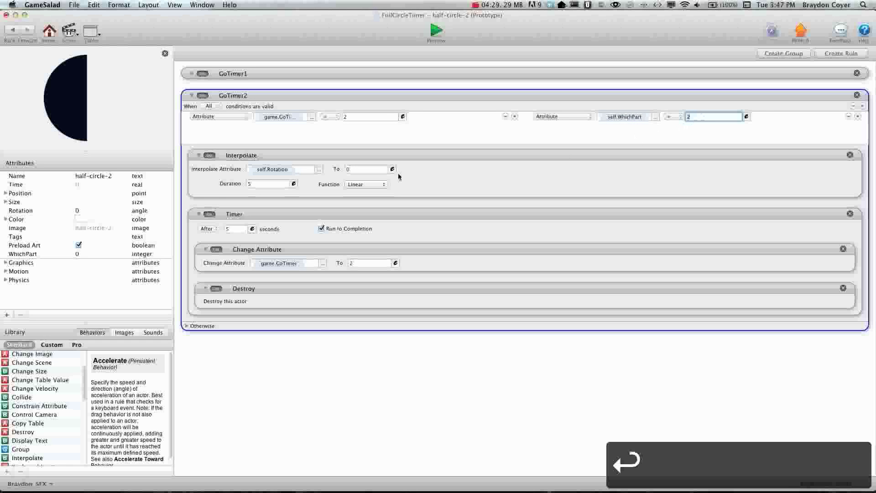
pyautogui.click(367, 169)
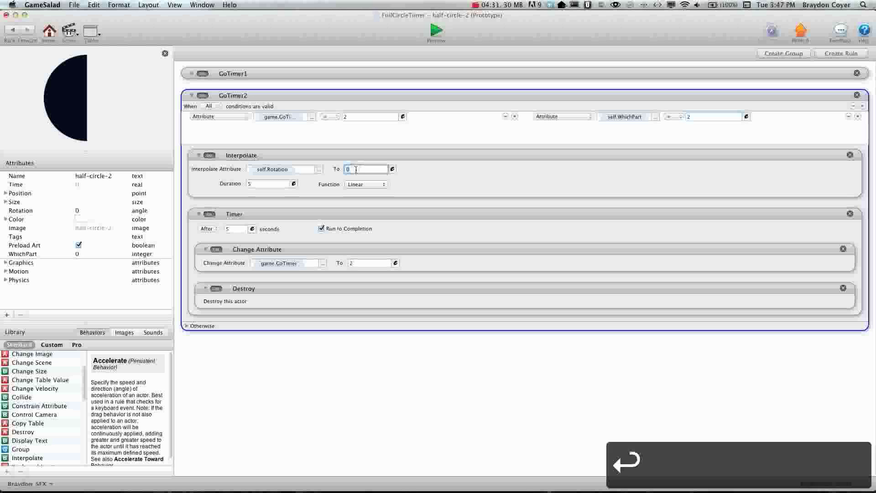
pyautogui.write('180')
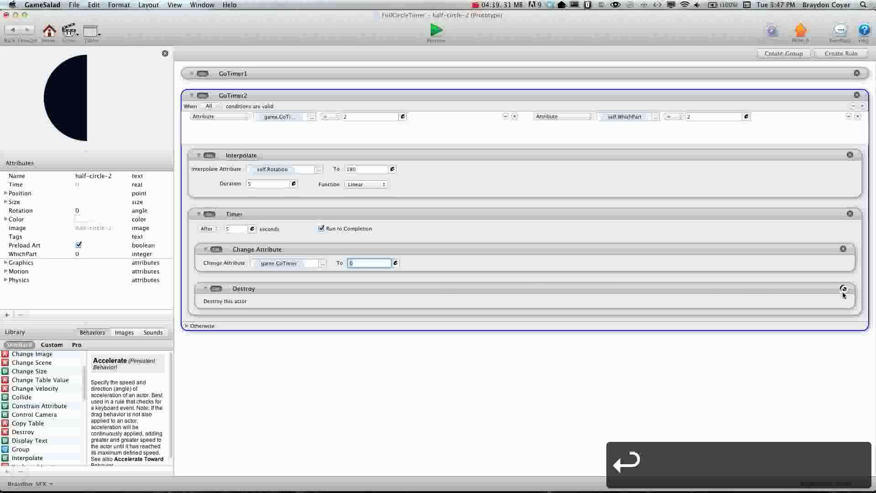
pyautogui.click(844, 289)
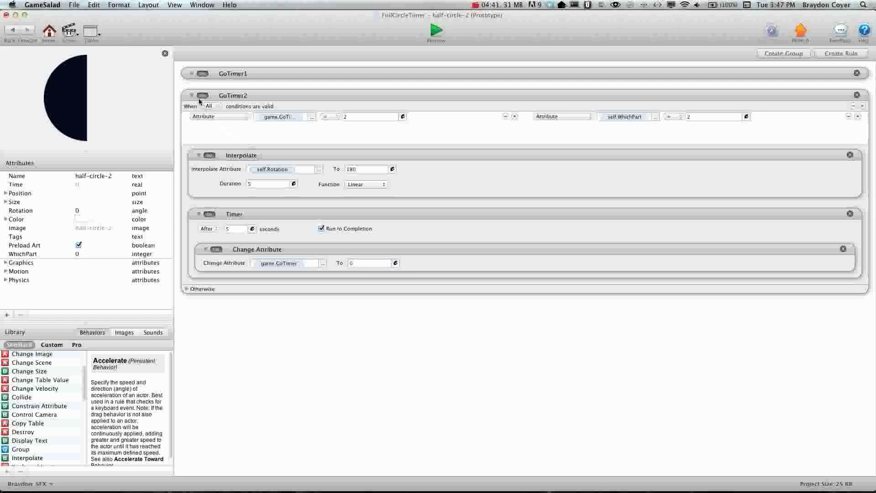
pyautogui.click(186, 96)
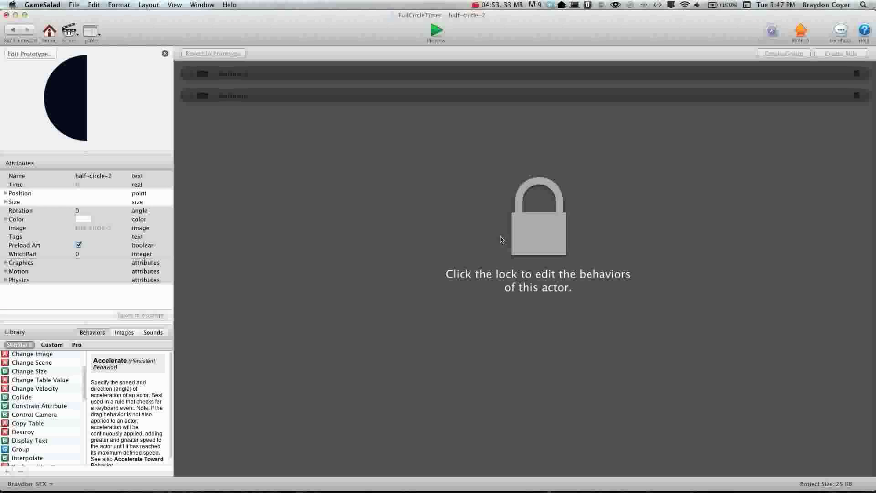
# Place second halfcircle1 and half-circle-2 instances over the circle in the scene.
pyautogui.click(87, 254)
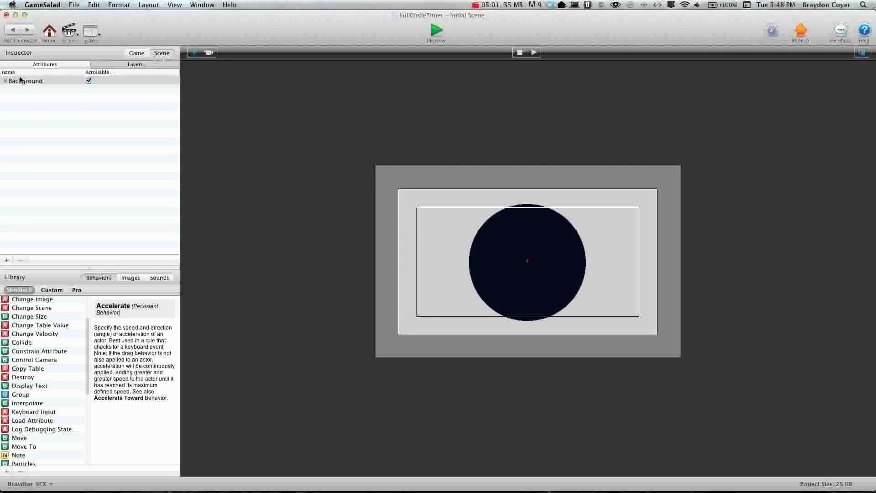
pyautogui.click(5, 81)
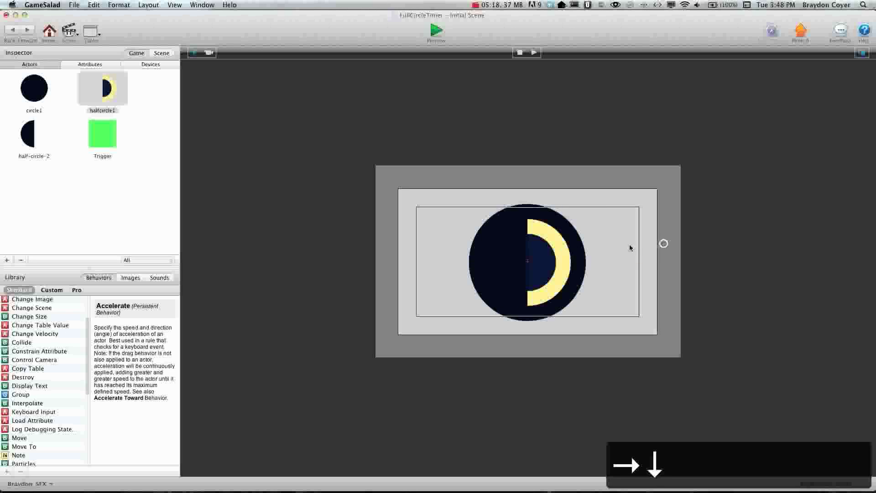
pyautogui.click(135, 64)
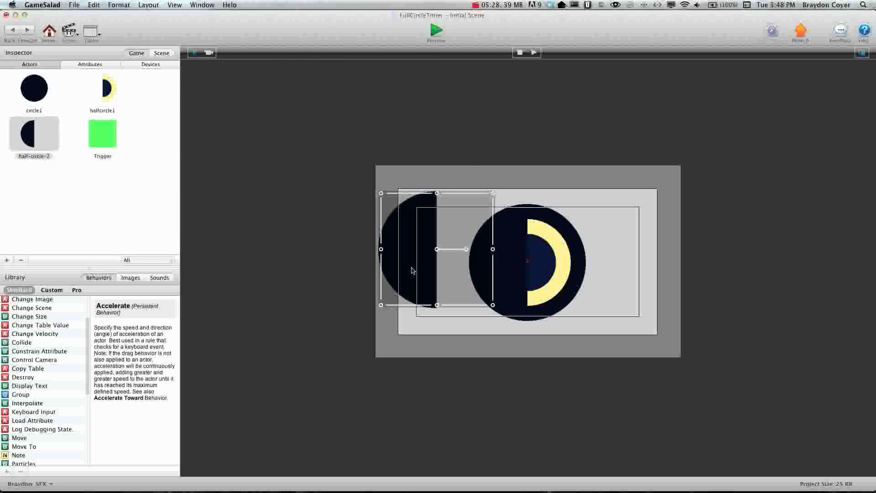
pyautogui.doubleClick(33, 133)
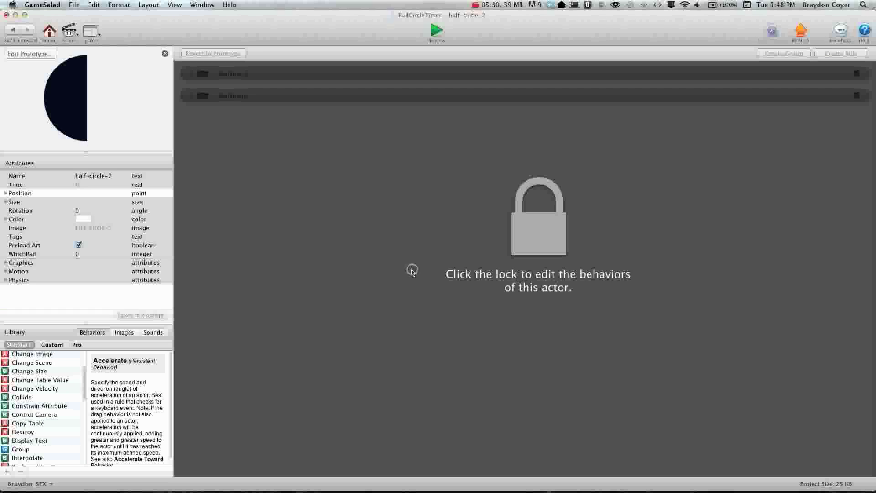
pyautogui.click(80, 209)
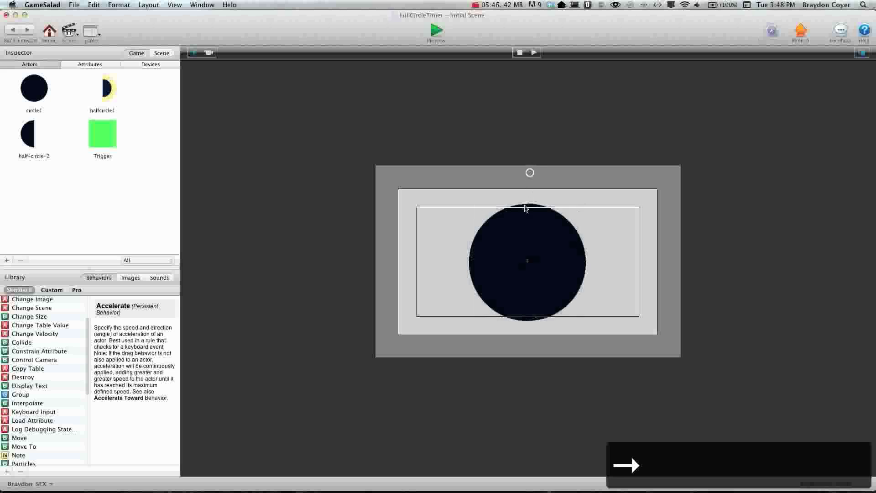
# Check the scene layer's circle1 and both pairs of half-circle instances.
pyautogui.click(160, 52)
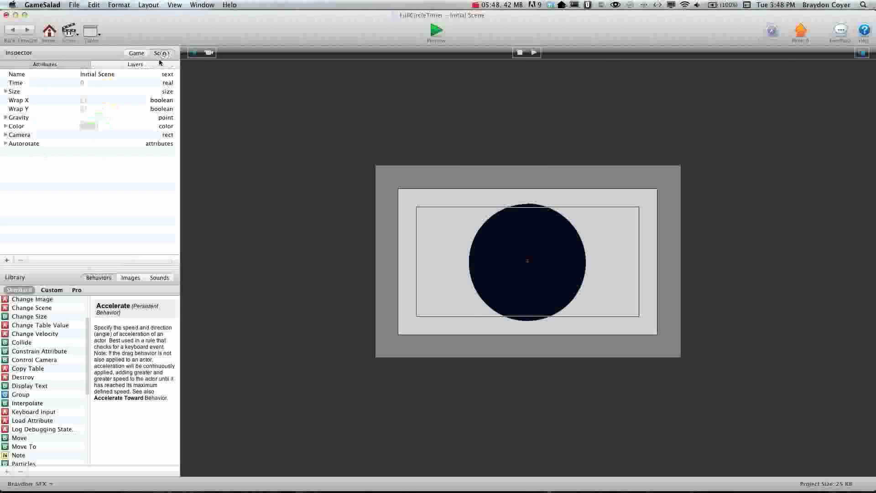
pyautogui.click(135, 64)
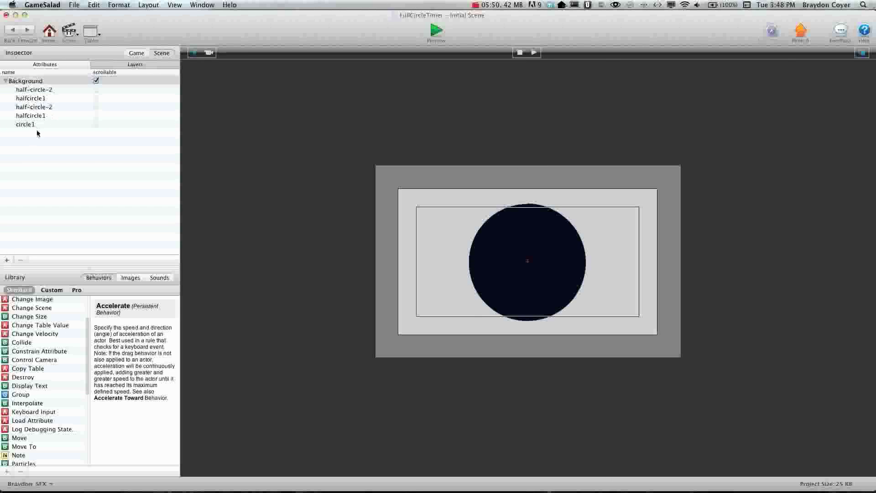
pyautogui.click(26, 124)
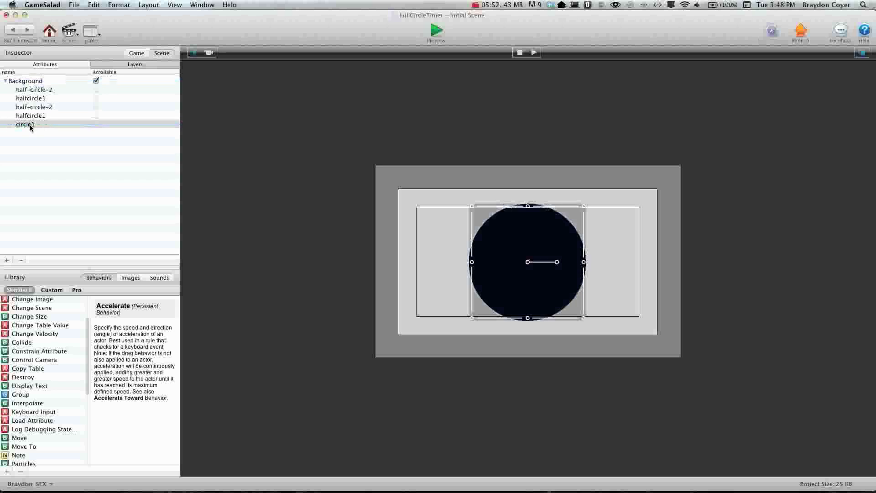
pyautogui.click(31, 116)
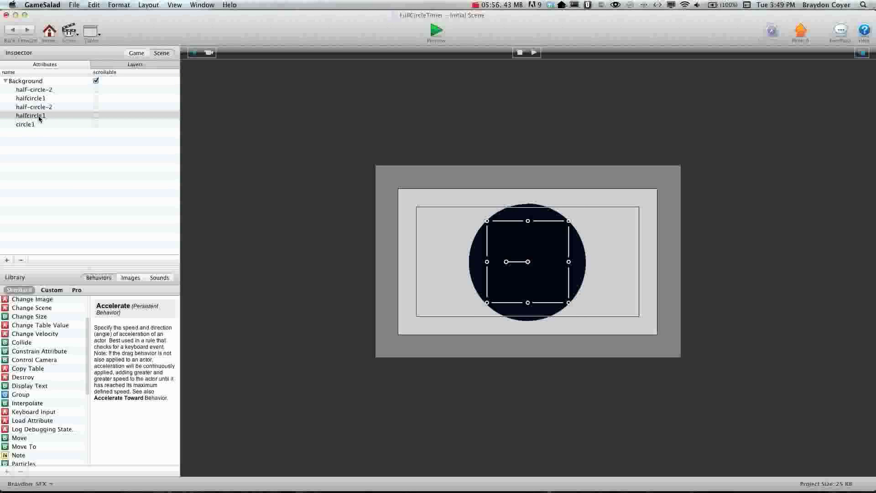
pyautogui.moveTo(61, 153)
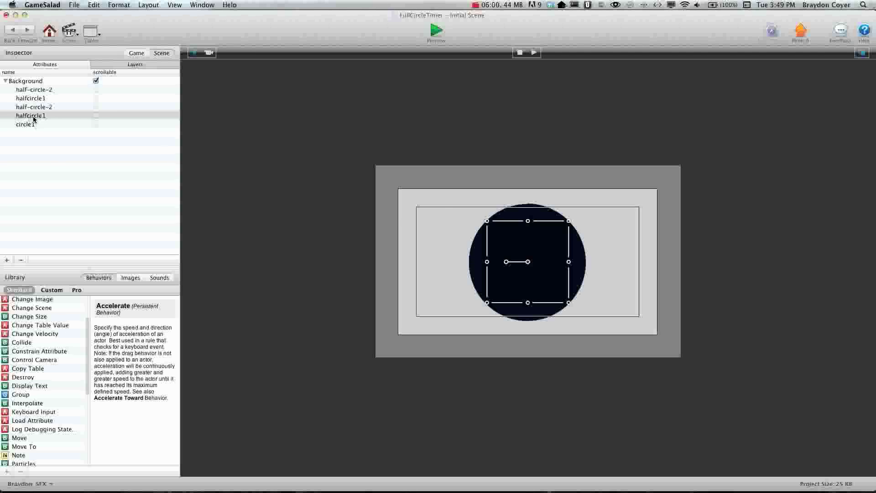
pyautogui.click(35, 105)
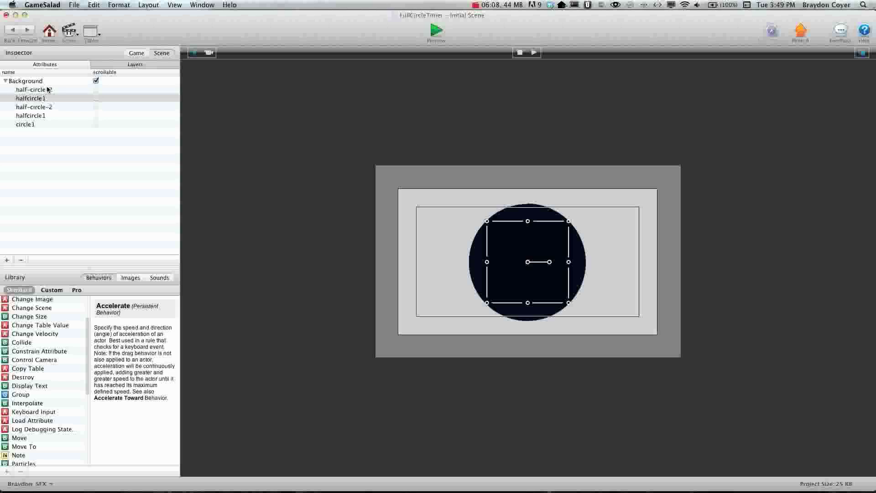
pyautogui.click(32, 90)
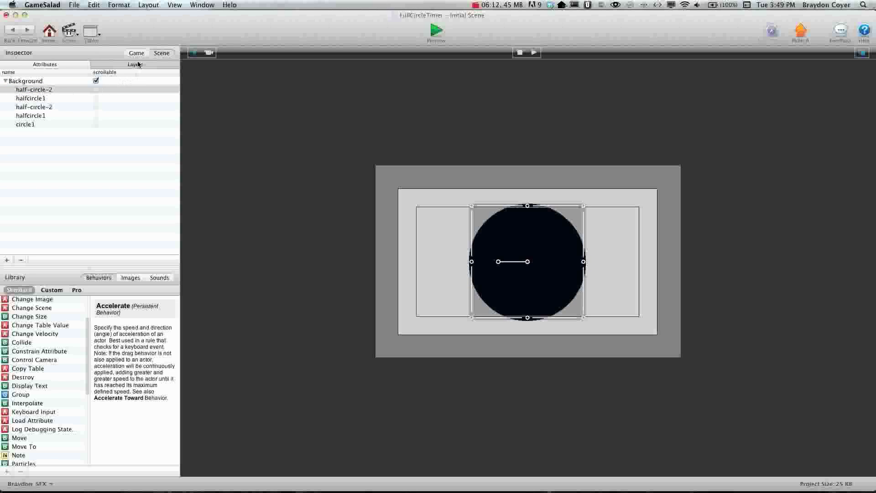
# Place the green Trigger actor just right of the dark circle.
pyautogui.click(28, 64)
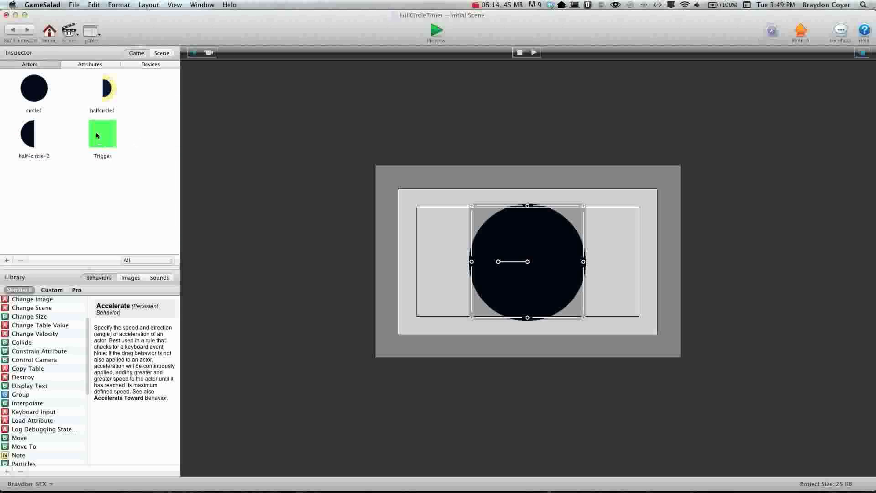
pyautogui.moveTo(103, 134); pyautogui.dragTo(614, 263)
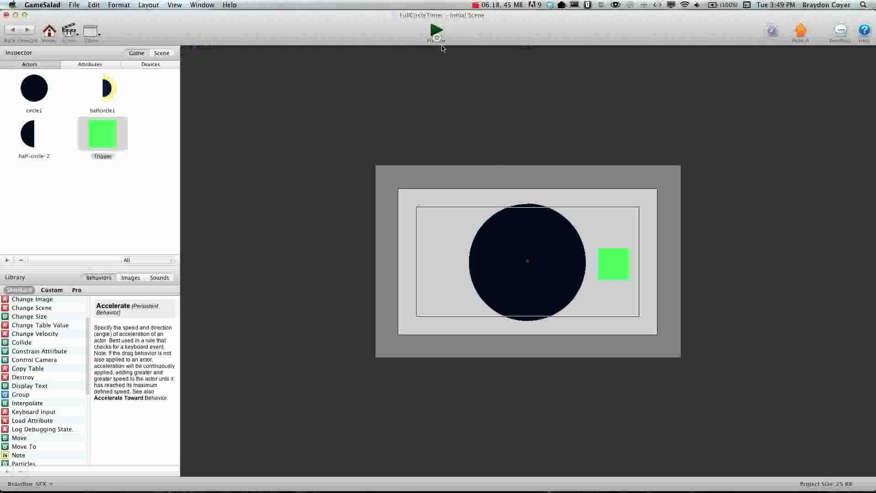
pyautogui.click(435, 35)
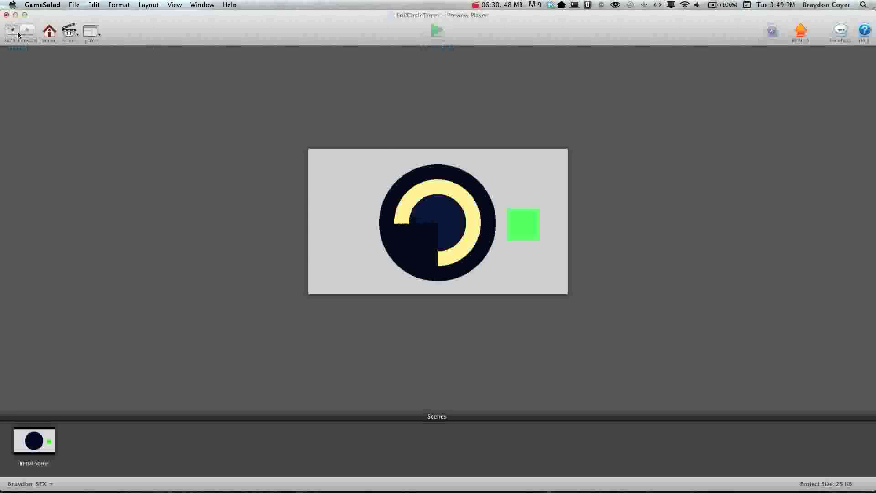
pyautogui.click(10, 30)
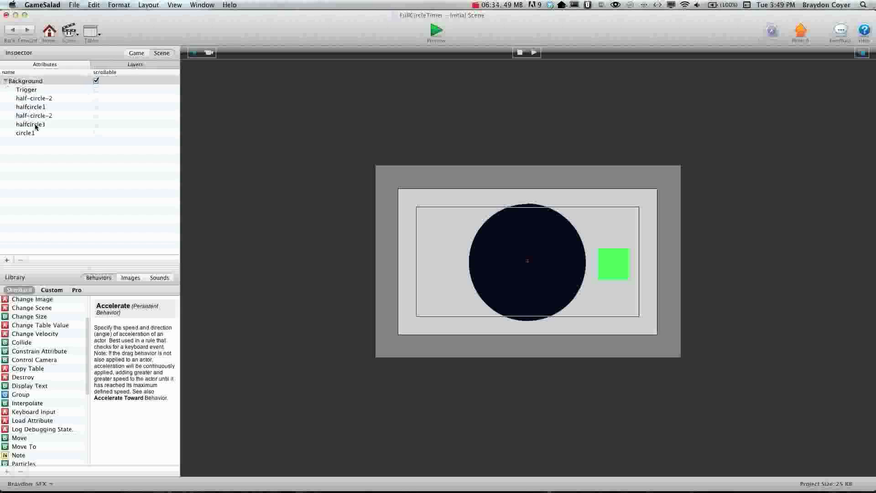
# Unlock half-circle-2's behaviors and change its GoTimer2 Interpolate To value from 180 to -180.
pyautogui.click(33, 116)
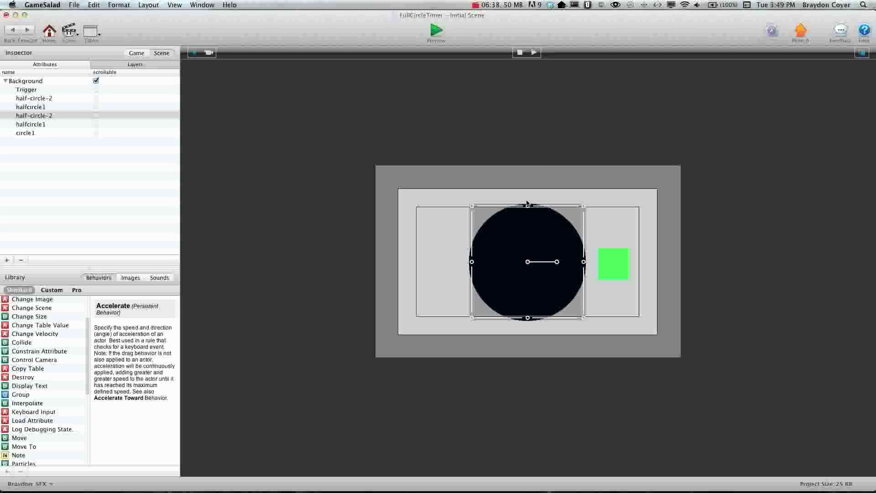
pyautogui.moveTo(473, 177)
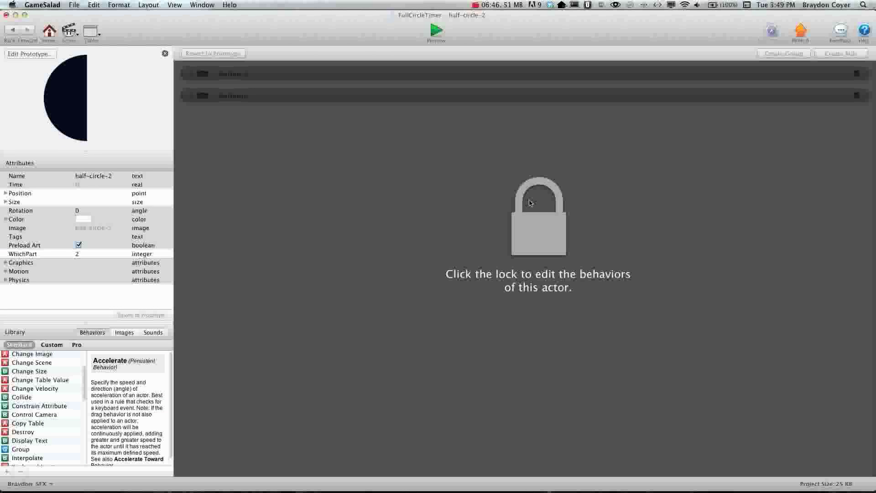
pyautogui.click(538, 219)
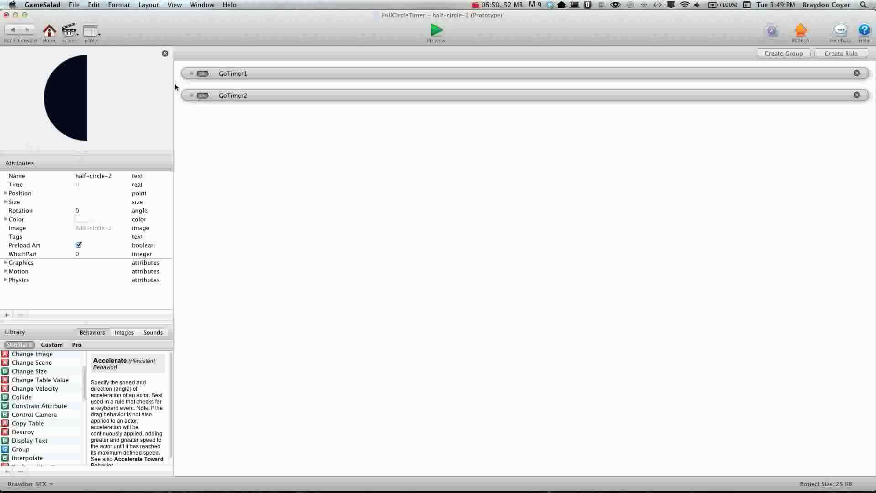
pyautogui.click(184, 96)
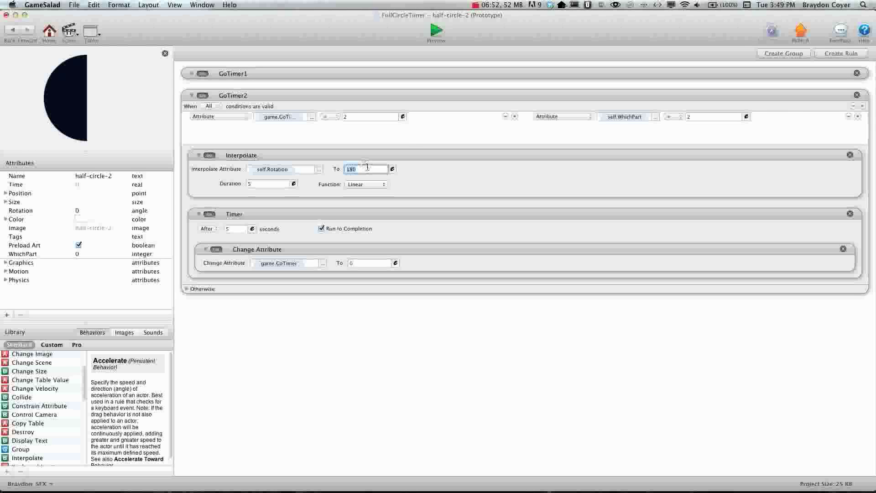
pyautogui.write('-180')
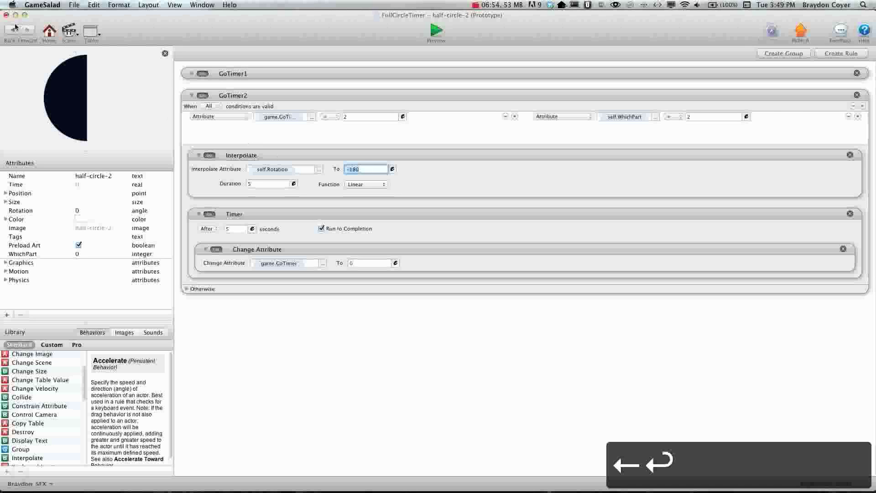
pyautogui.click(436, 33)
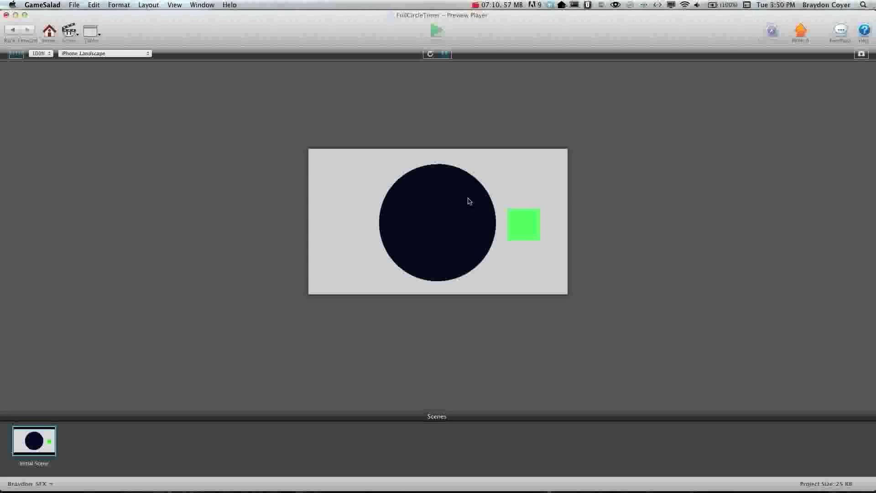
pyautogui.moveTo(445, 179)
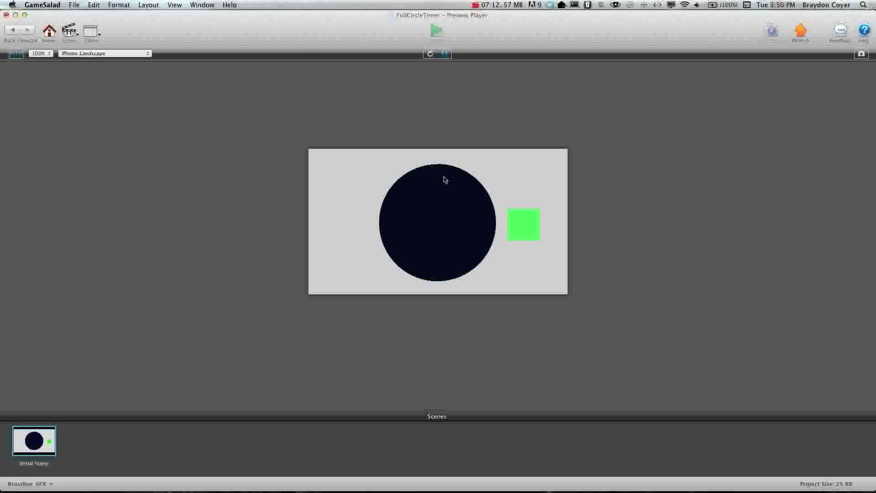
pyautogui.moveTo(414, 245)
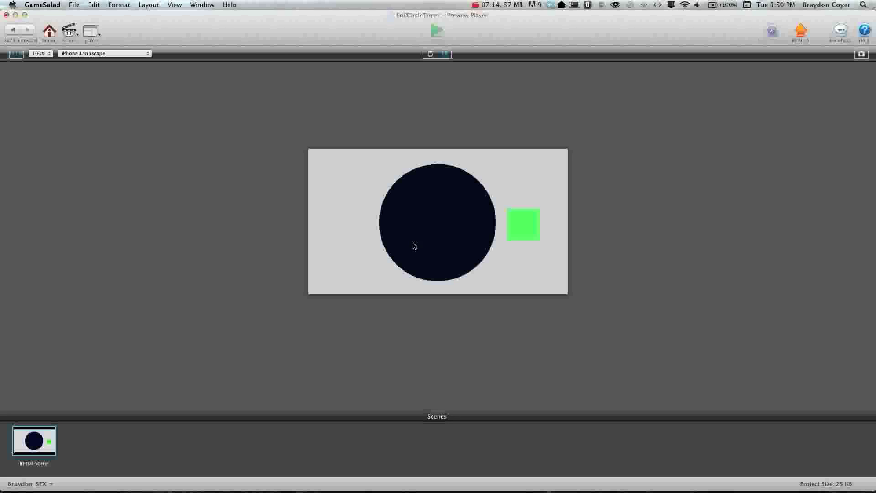
pyautogui.moveTo(531, 227)
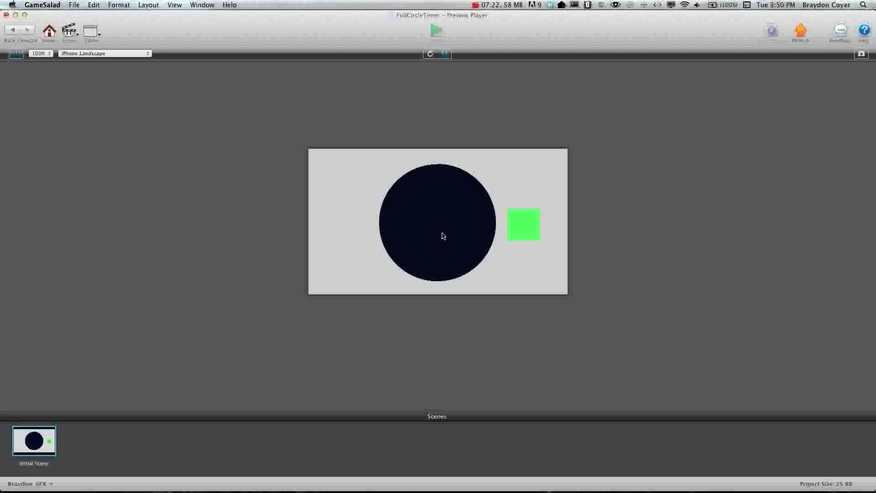
pyautogui.moveTo(451, 206)
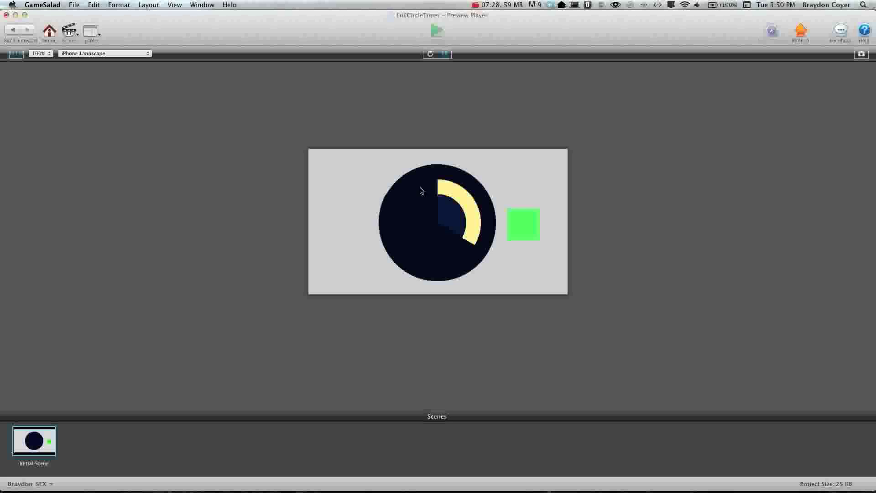
pyautogui.moveTo(438, 268)
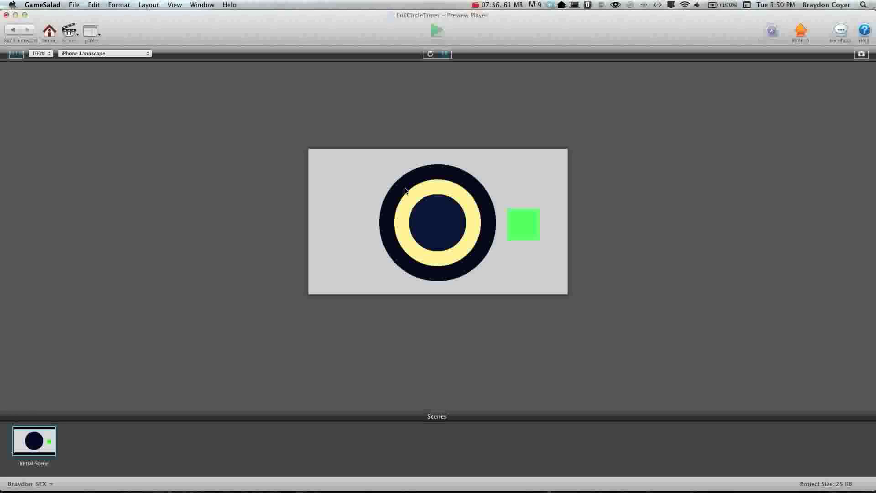
pyautogui.moveTo(430, 188)
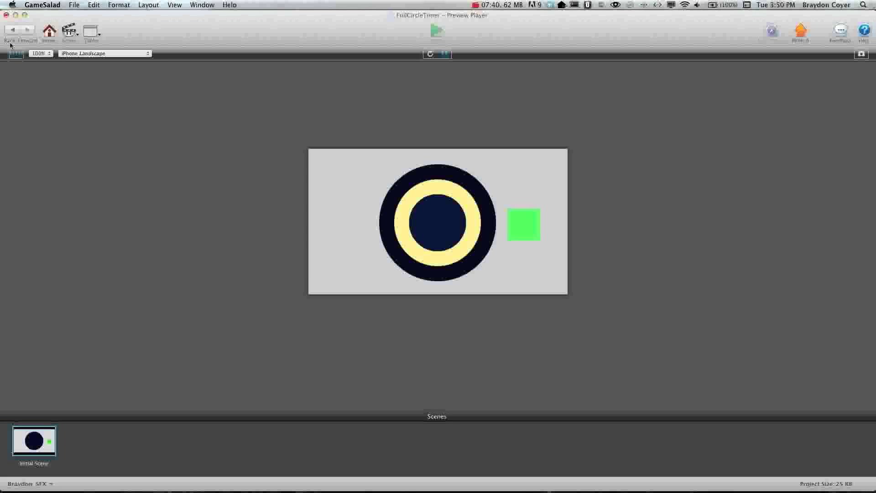
pyautogui.click(11, 29)
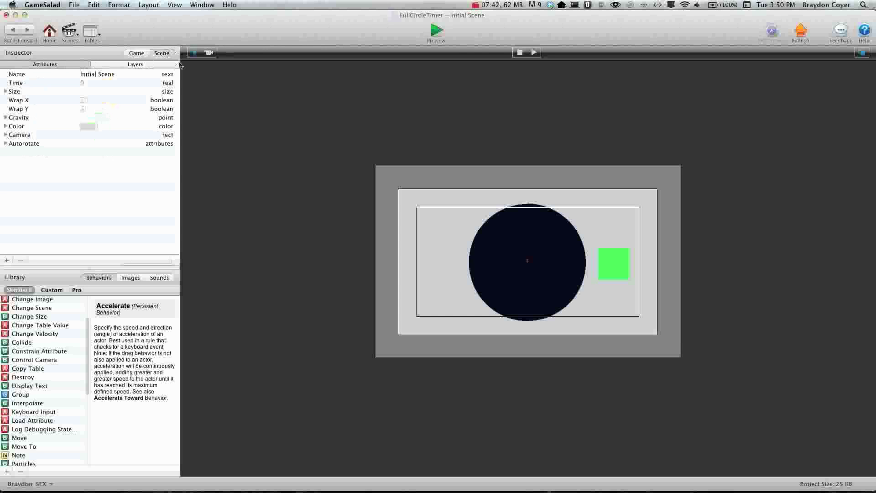
pyautogui.click(435, 35)
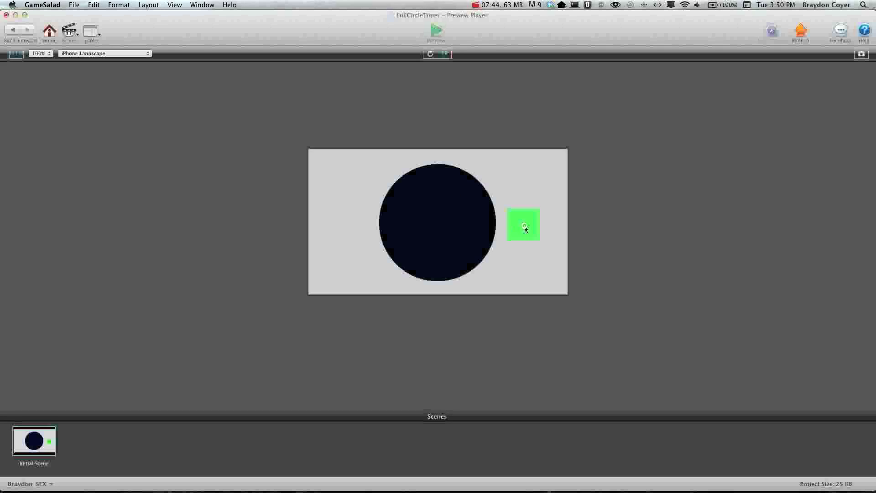
pyautogui.click(524, 225)
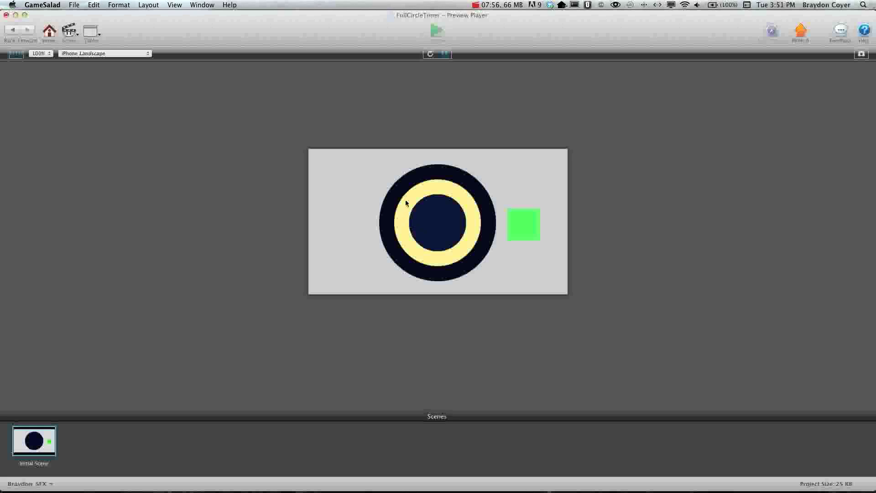
pyautogui.moveTo(424, 186)
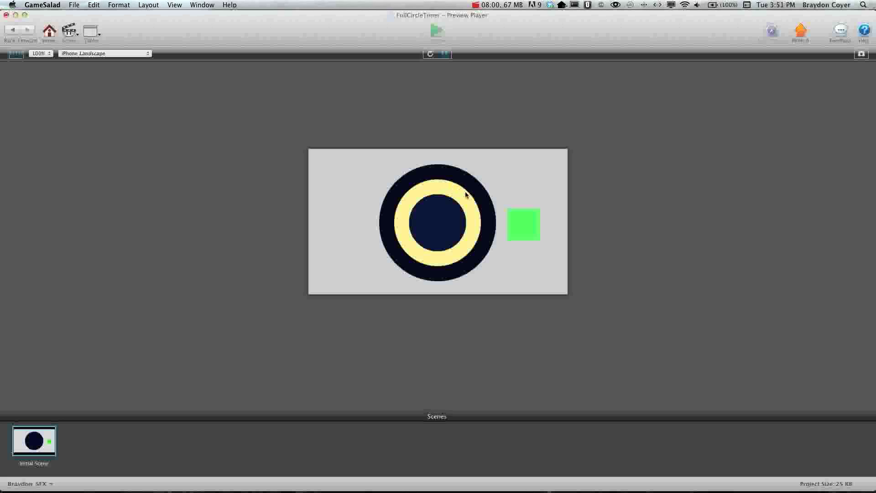
pyautogui.moveTo(436, 280)
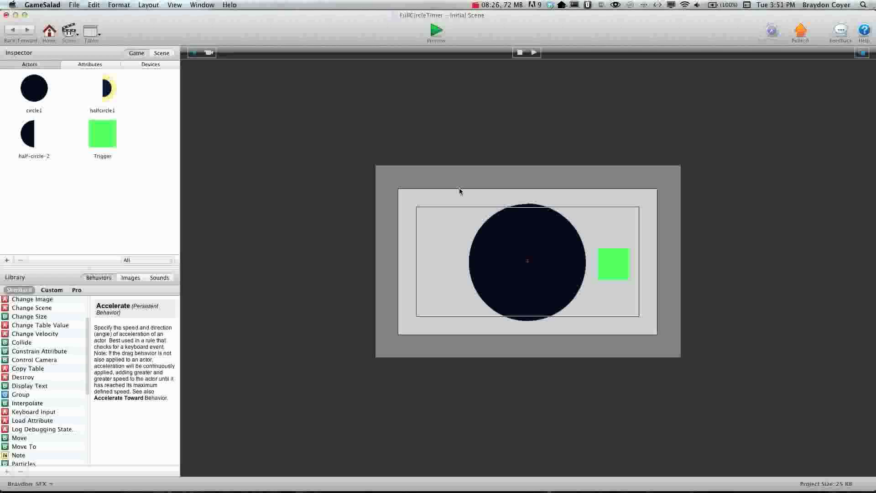
pyautogui.moveTo(507, 205)
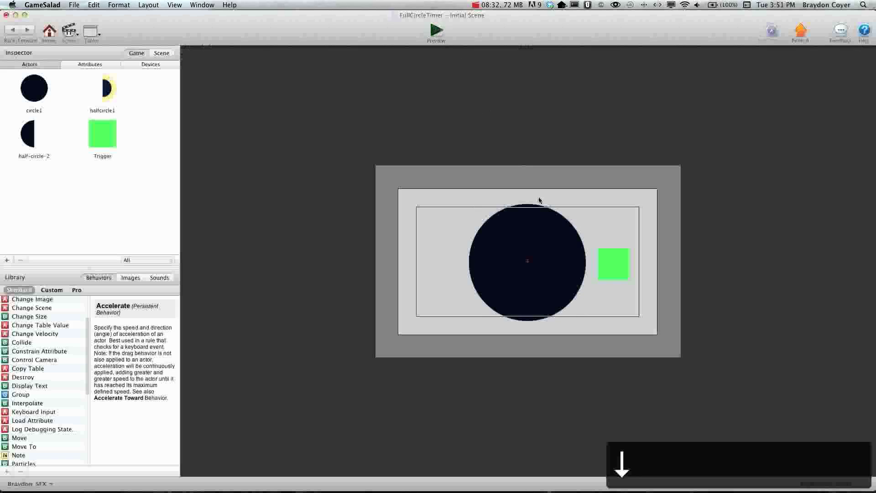
pyautogui.click(436, 31)
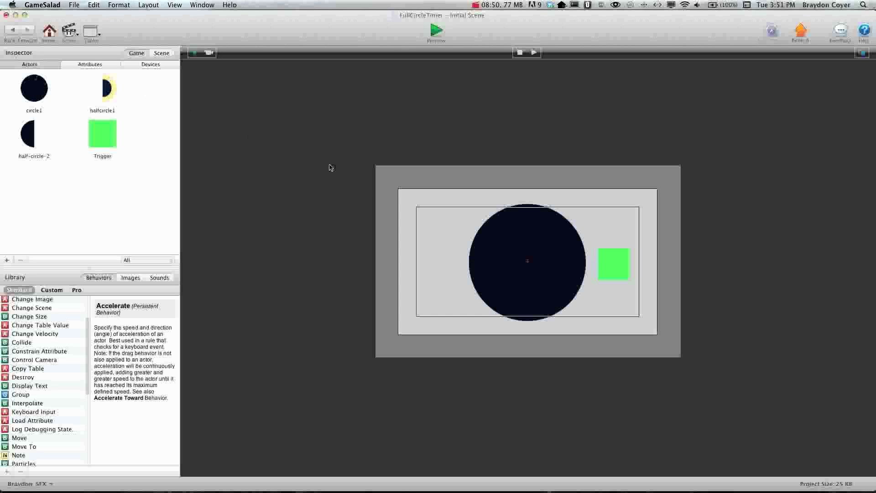
pyautogui.moveTo(390, 188)
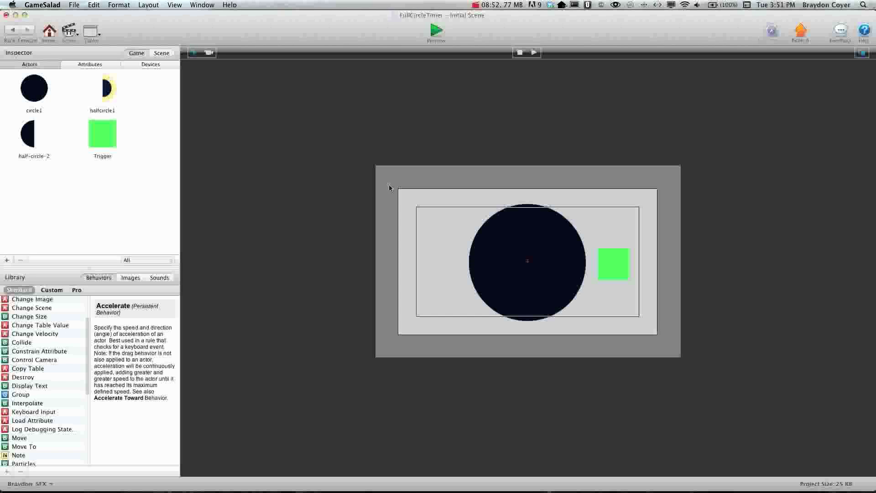